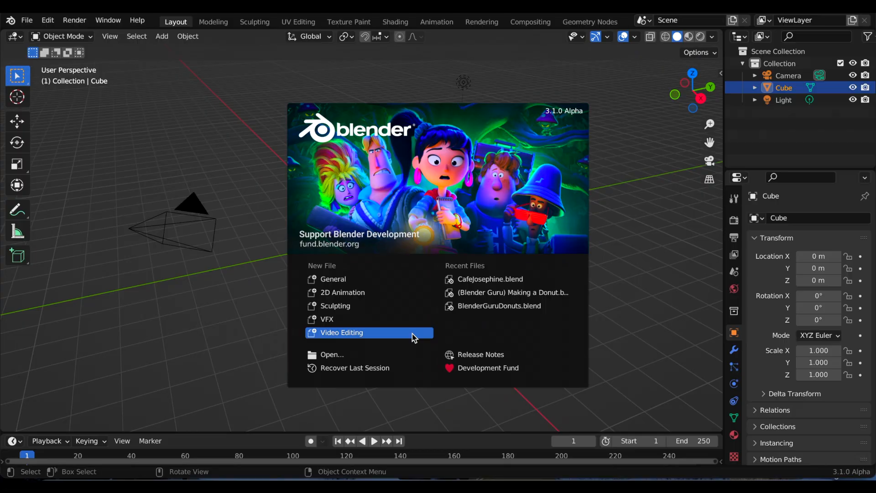
pyautogui.moveTo(332, 279)
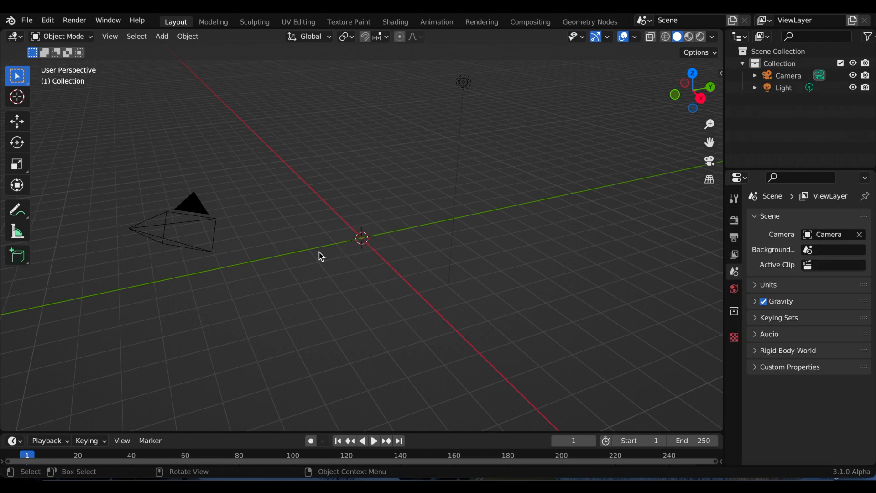
pyautogui.moveTo(106, 82)
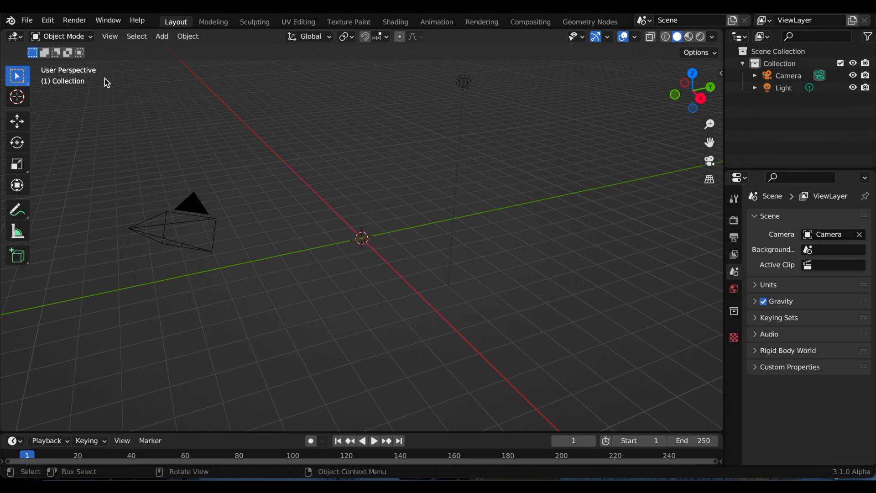
# Reach the Add-ons preferences and search the list for 'rigify'
pyautogui.click(46, 20)
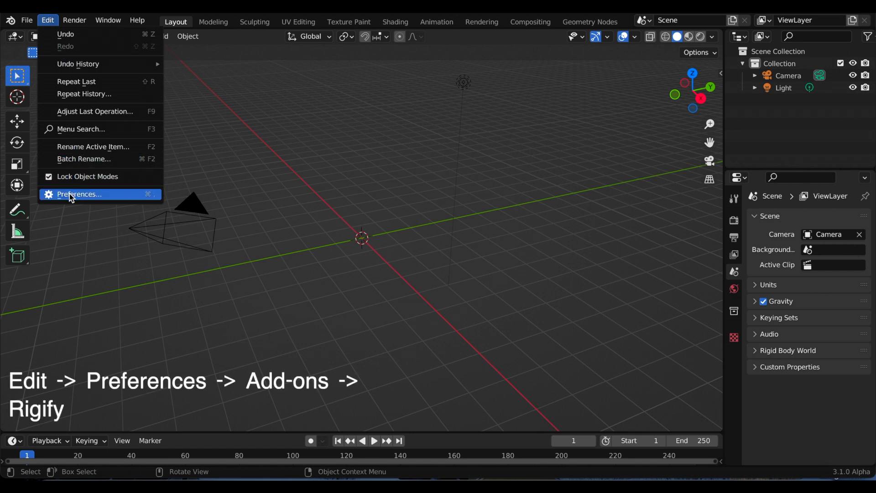
pyautogui.click(79, 194)
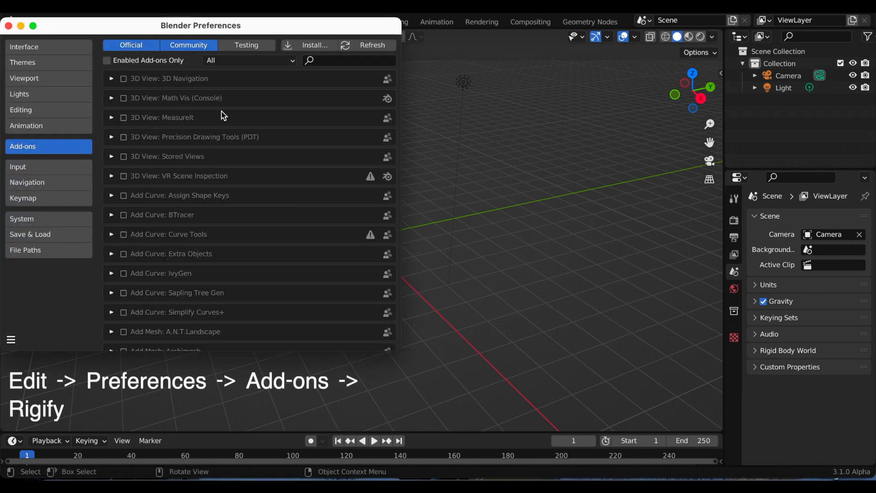
pyautogui.click(347, 60)
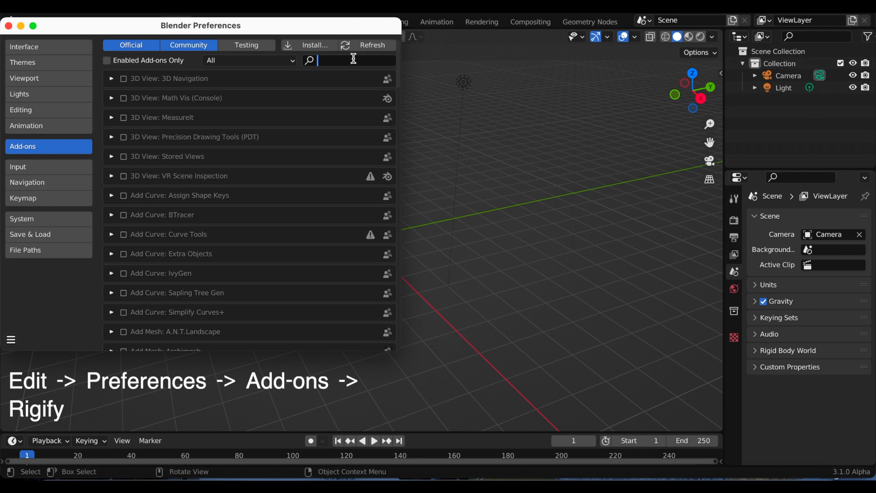
pyautogui.write('r')
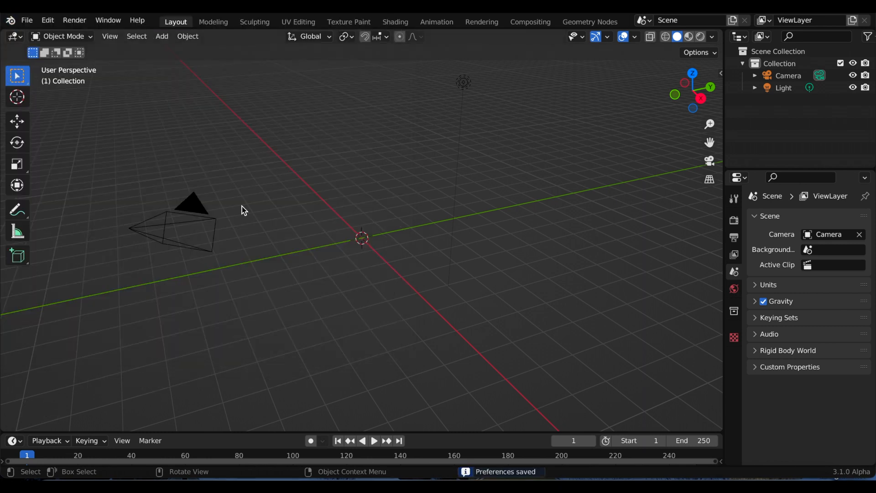
pyautogui.moveTo(307, 212)
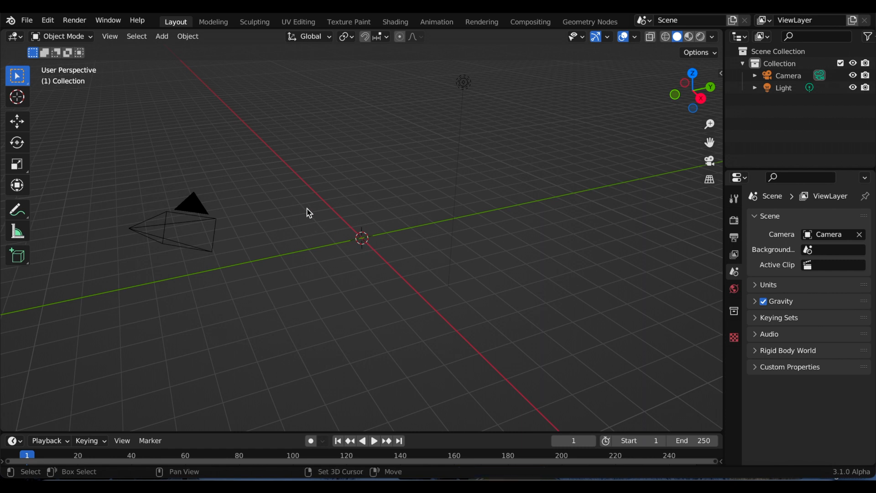
# Add a blank Grease Pencil object and change the viewport shading
pyautogui.click(162, 36)
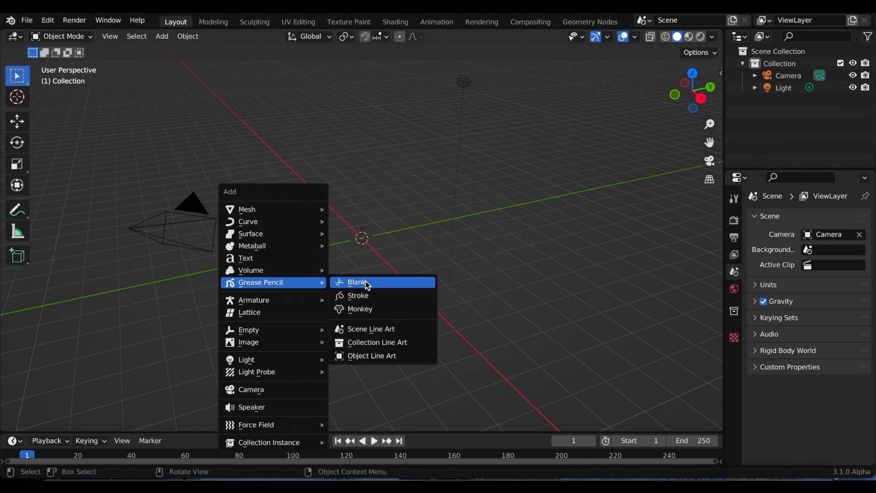
pyautogui.click(357, 282)
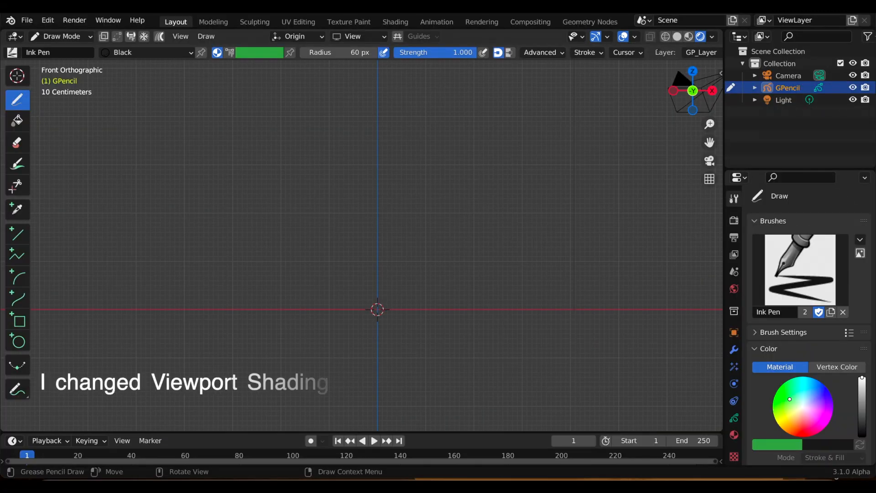
pyautogui.click(636, 37)
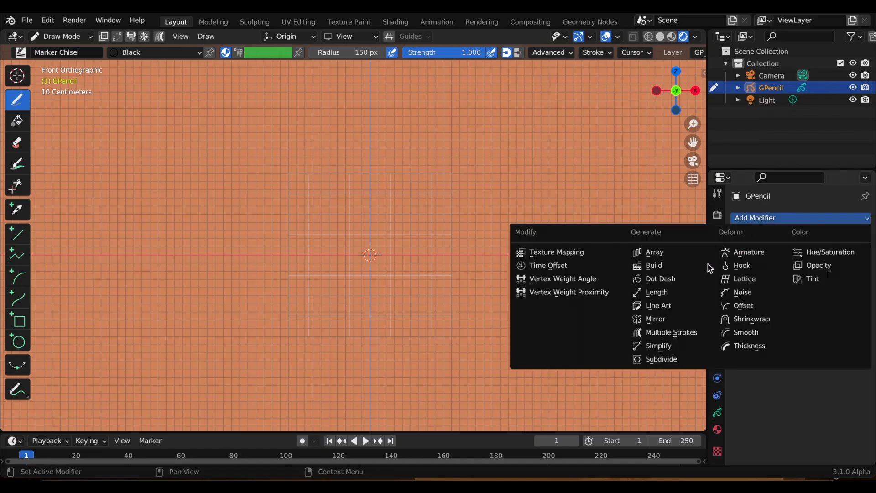
pyautogui.moveTo(655, 319)
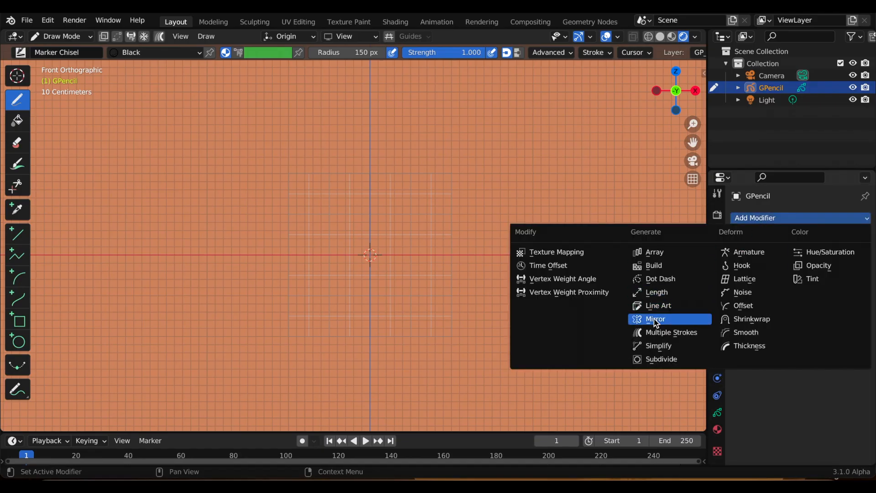
# Give the grease pencil object a Mirror modifier across the X axis
pyautogui.click(655, 319)
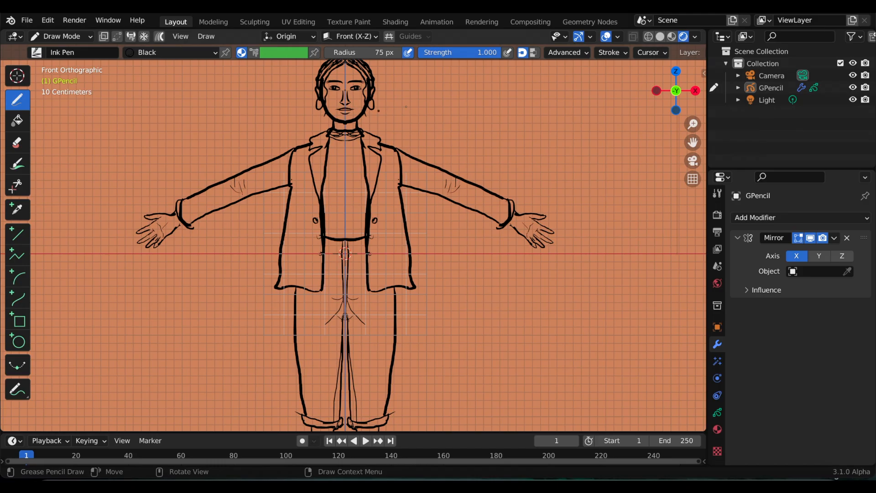
# Save the project as RiggingPractice.blend
pyautogui.press('ctrl+s')
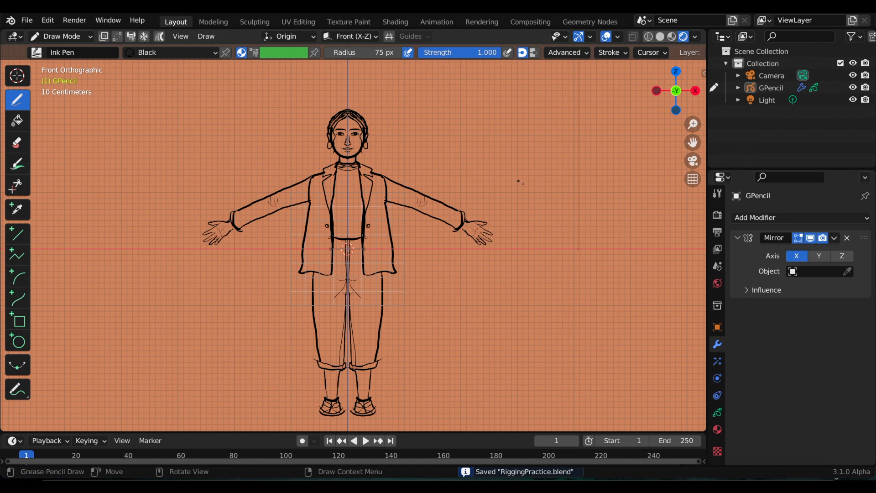
pyautogui.moveTo(693, 142)
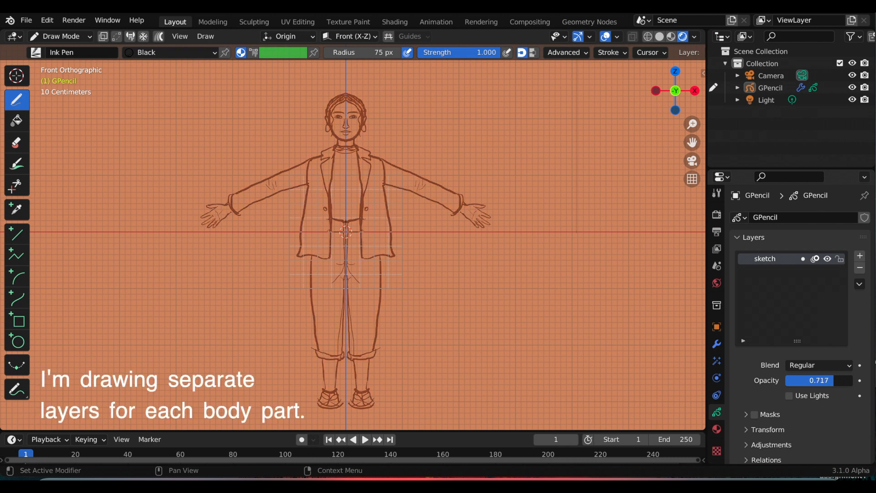
pyautogui.moveTo(833, 384)
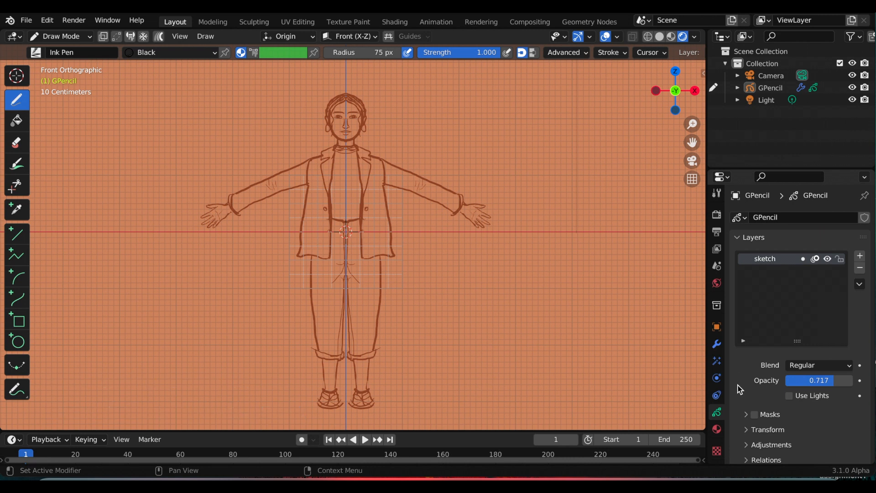
# Add a new 'head' drawing layer above the sketch and save the file
pyautogui.click(860, 255)
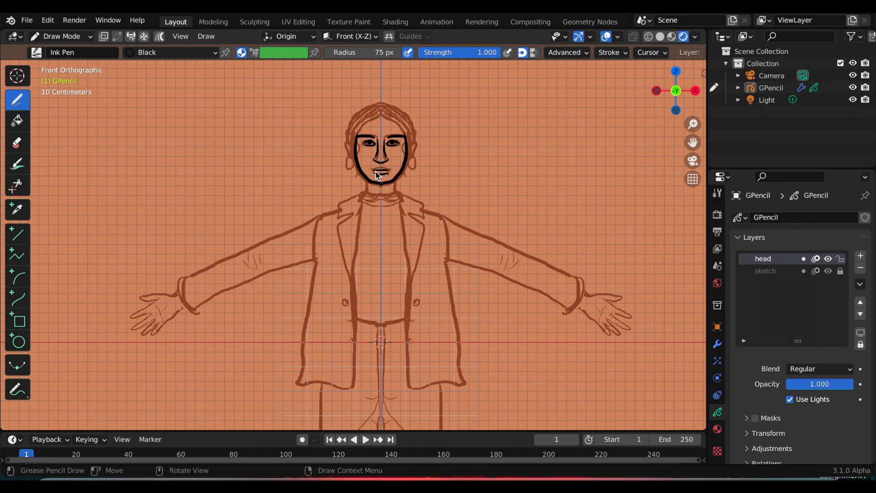
pyautogui.press('Ctrl+S')
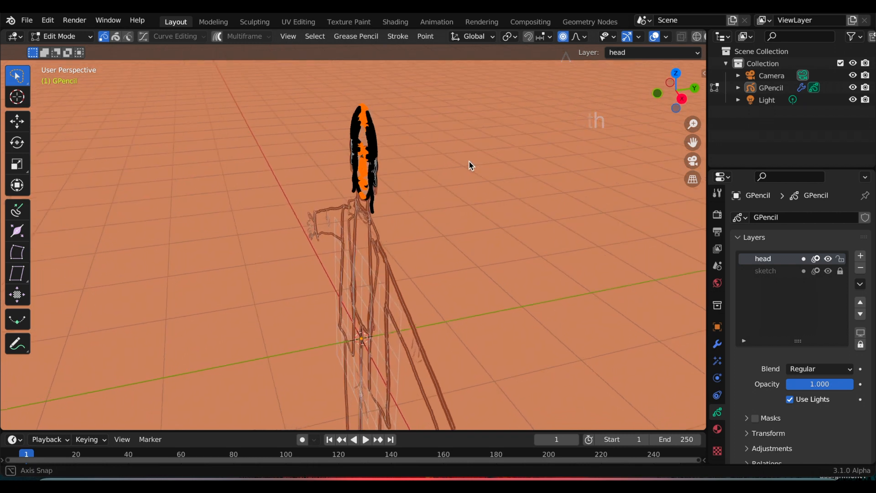
# Move the head strokes forward along Y, confirm the position, and return to Object Mode
pyautogui.press('g')
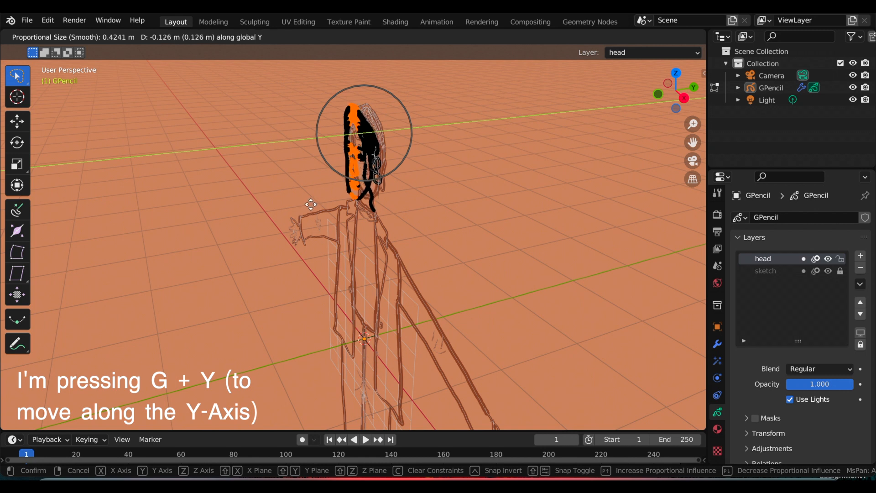
pyautogui.click(324, 235)
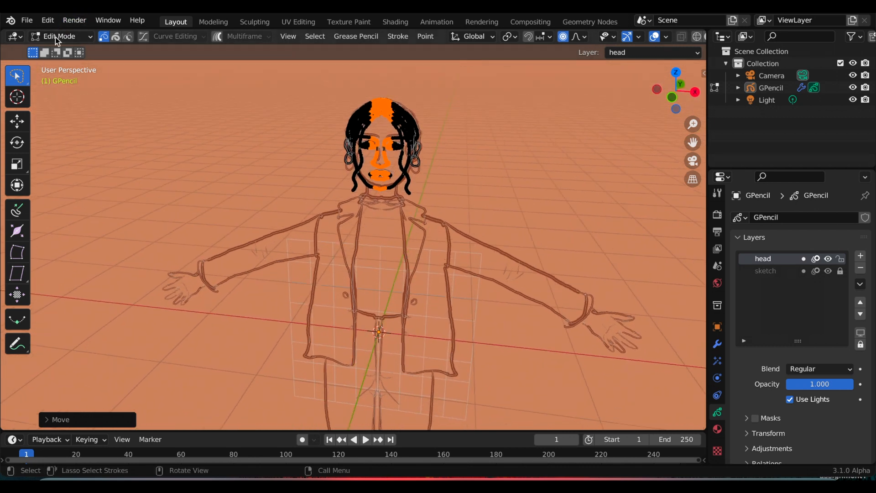
pyautogui.click(59, 36)
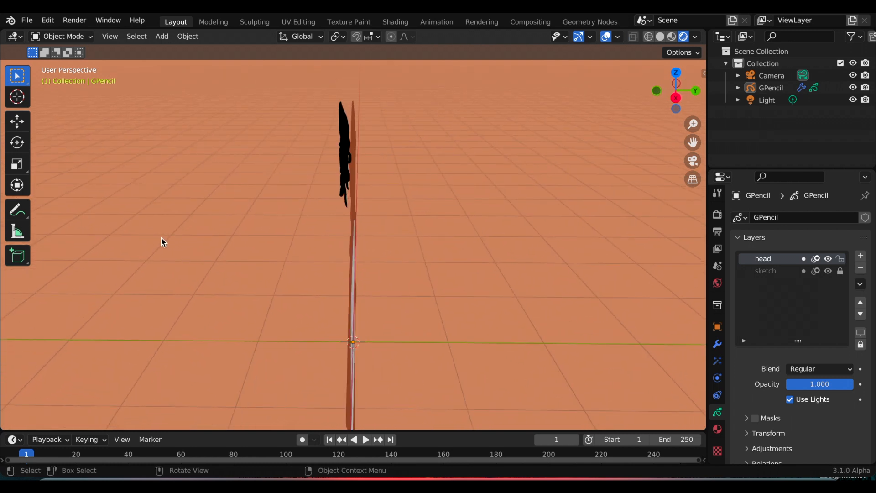
pyautogui.moveTo(224, 245)
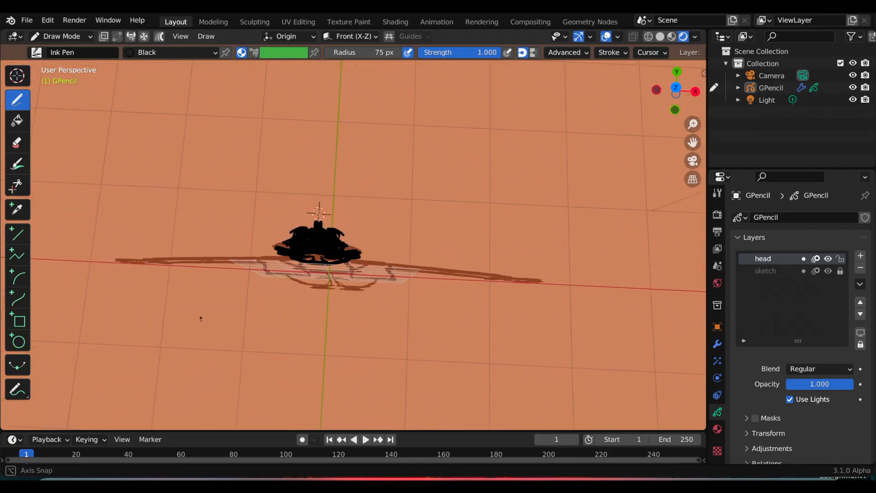
# Draw the shoes on the Top drawing plane, then apply all of the character's transforms
pyautogui.click(371, 36)
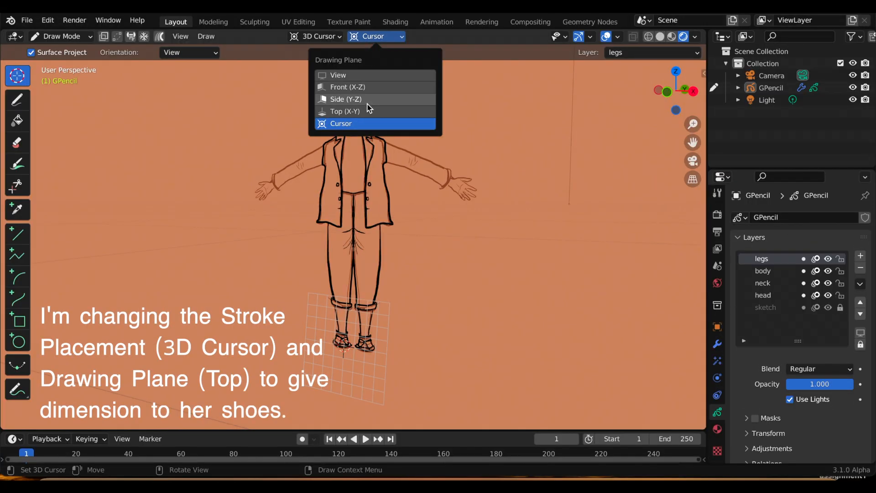
pyautogui.click(344, 110)
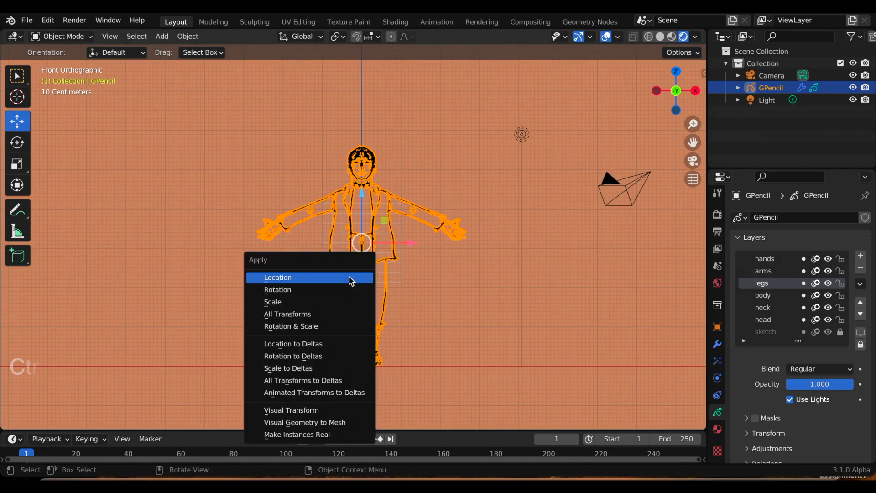
pyautogui.click(288, 313)
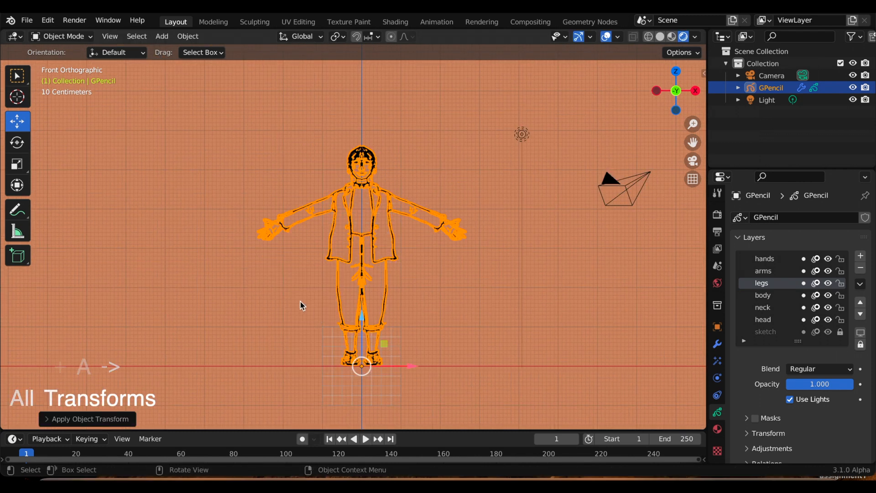
pyautogui.click(161, 36)
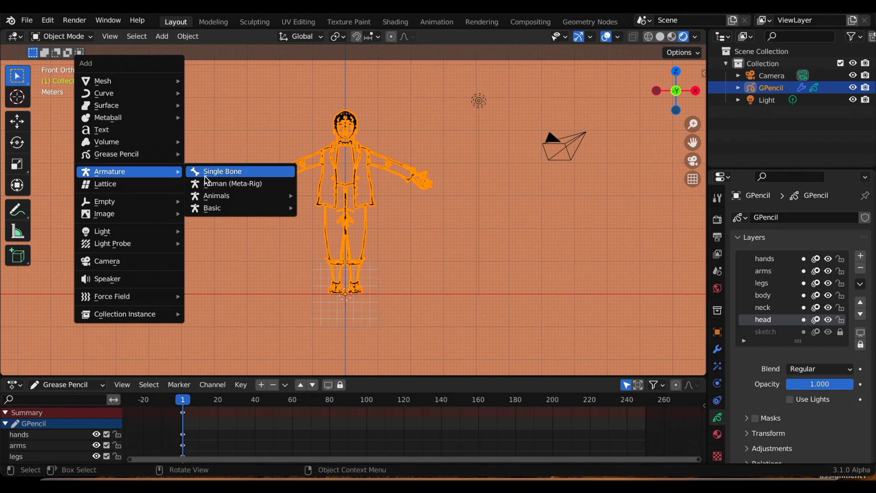
pyautogui.moveTo(212, 207)
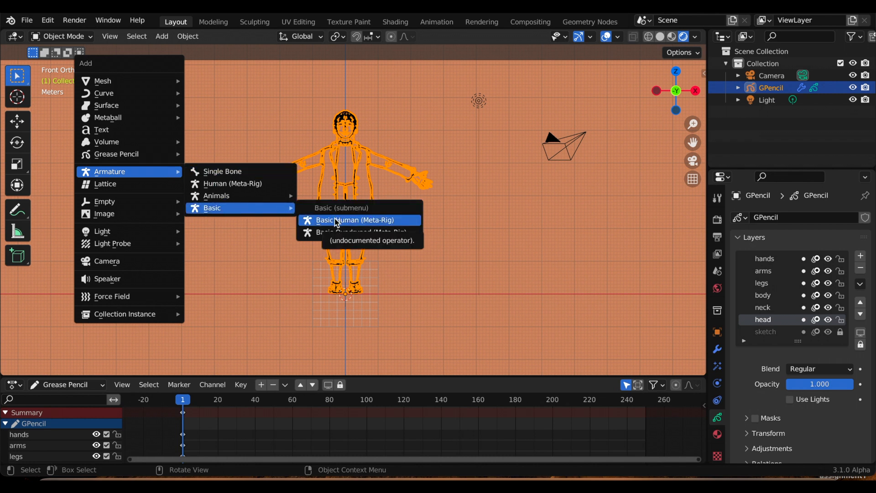
# Add a Basic Human metarig armature to the scene
pyautogui.click(355, 220)
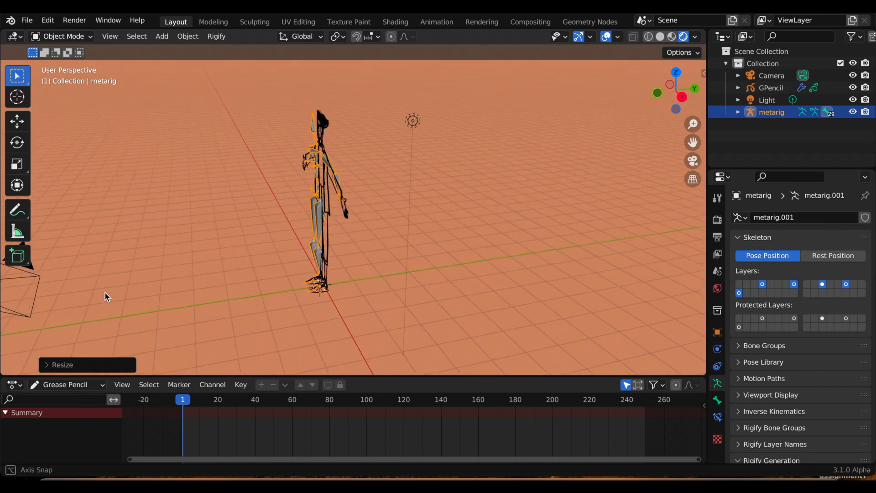
# Move and scale the metarig until its bones match the drawn character
pyautogui.click(16, 121)
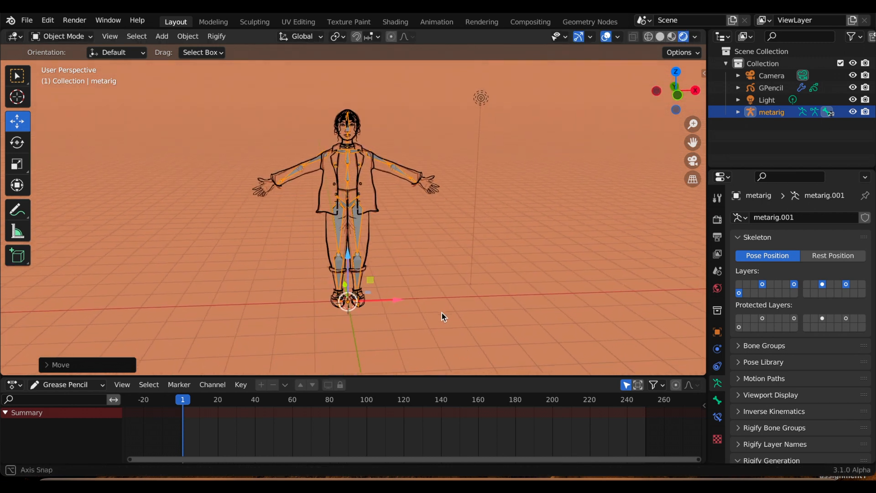
pyautogui.press('s')
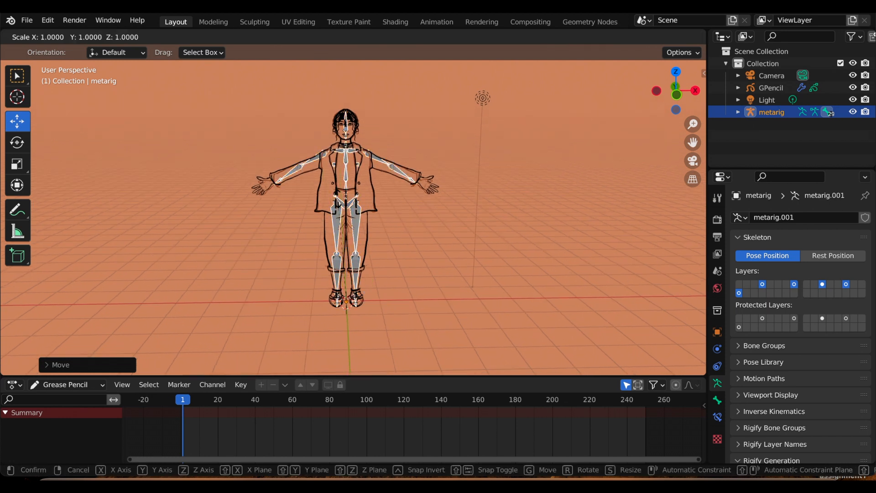
pyautogui.moveTo(347, 207)
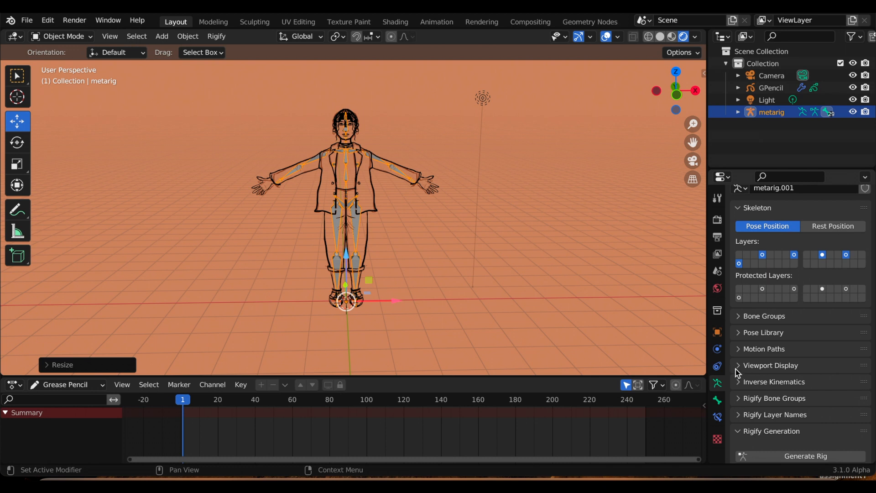
pyautogui.click(771, 365)
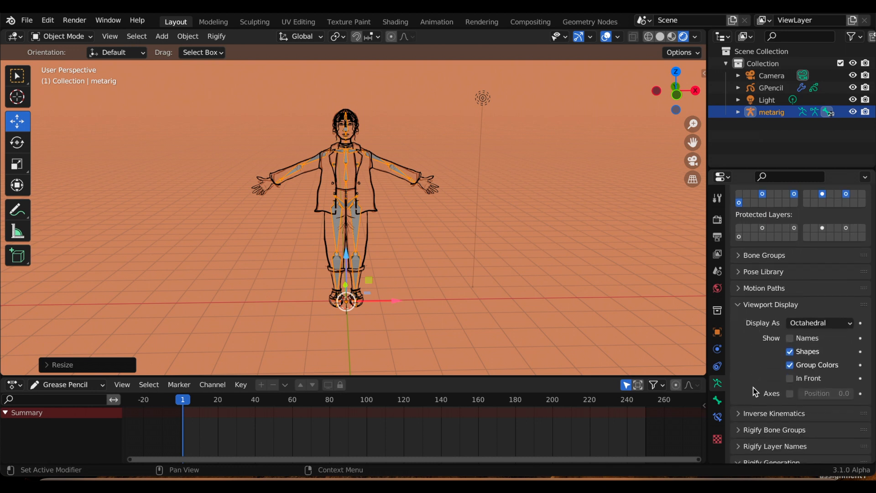
pyautogui.click(819, 322)
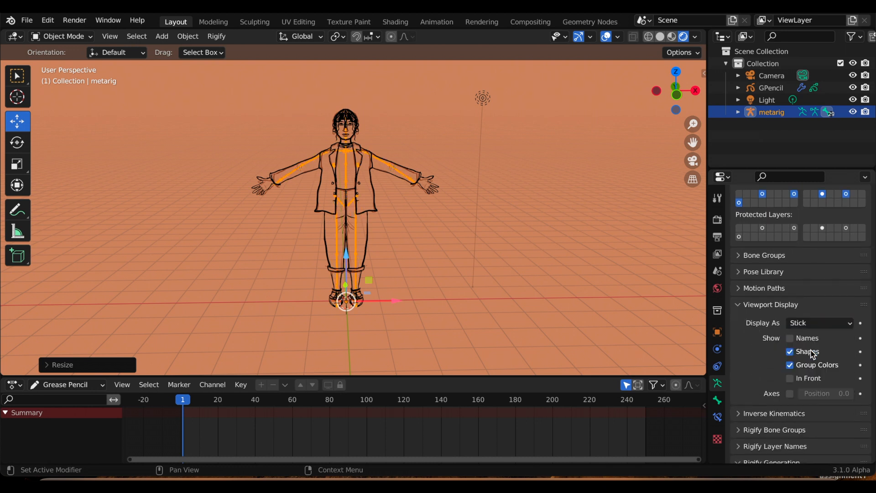
pyautogui.click(819, 322)
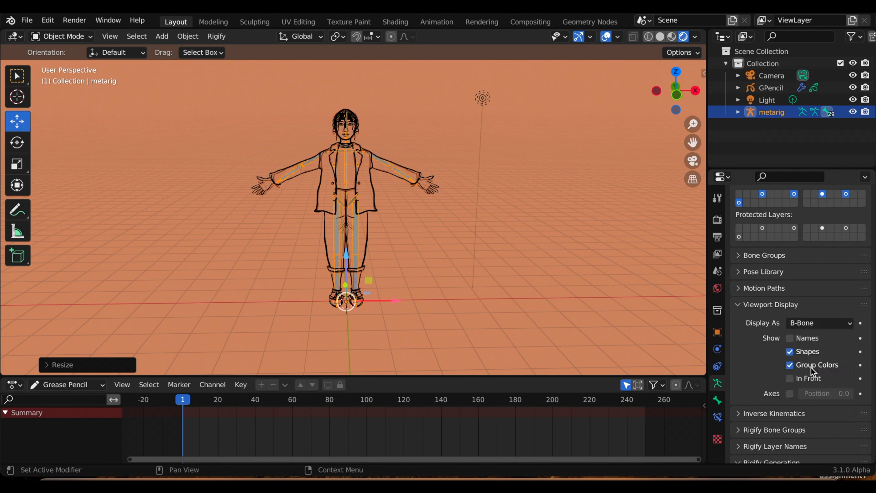
pyautogui.click(819, 322)
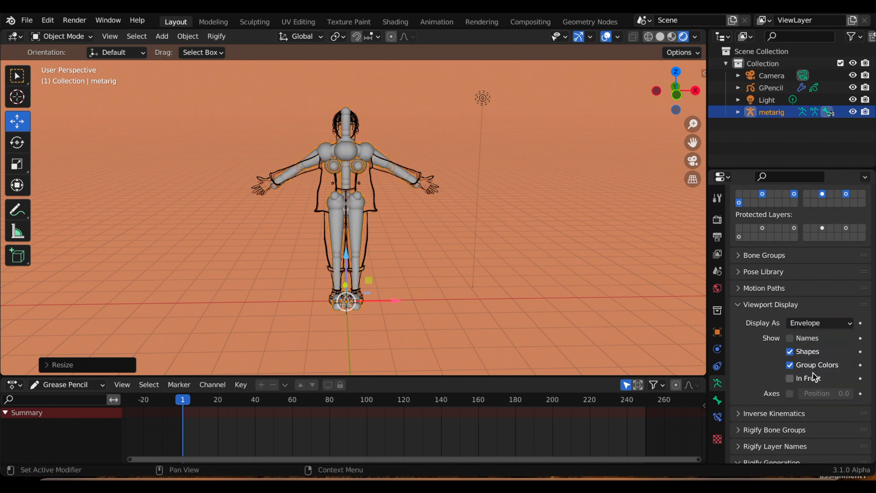
pyautogui.click(819, 322)
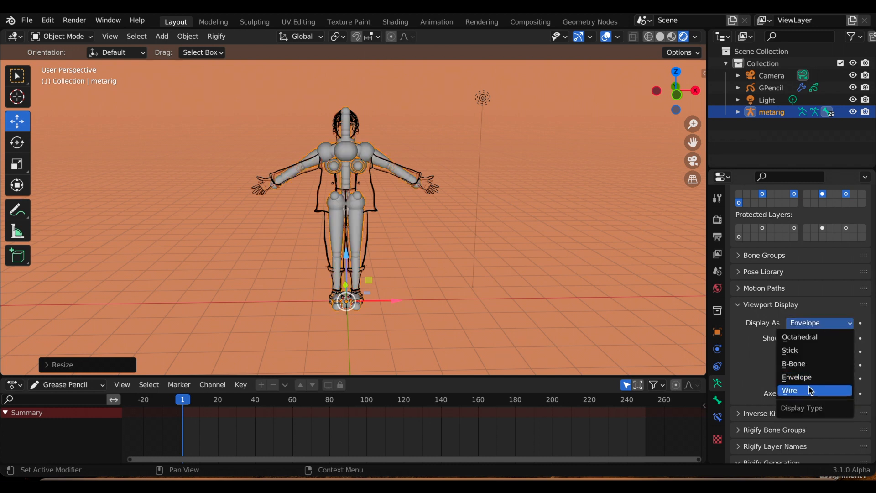
pyautogui.click(790, 390)
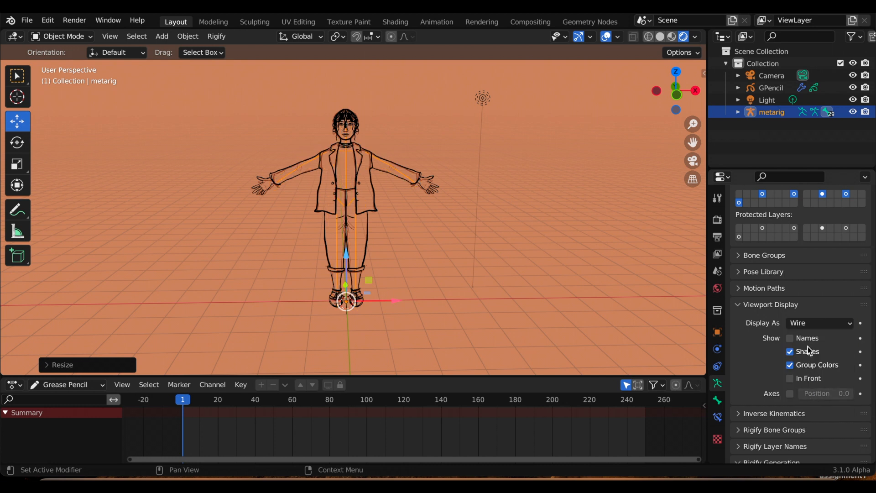
pyautogui.click(819, 322)
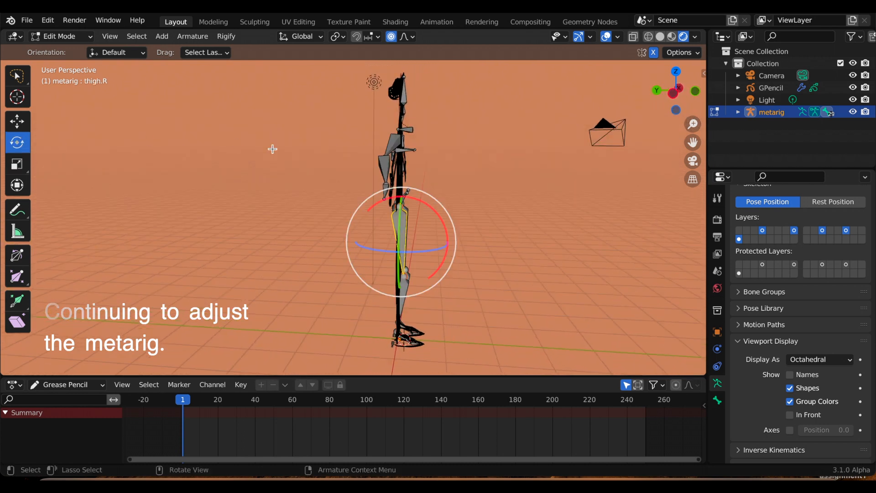
# Rotate the thigh.R bone to follow the drawn leg, then return to Object Mode
pyautogui.press('r')
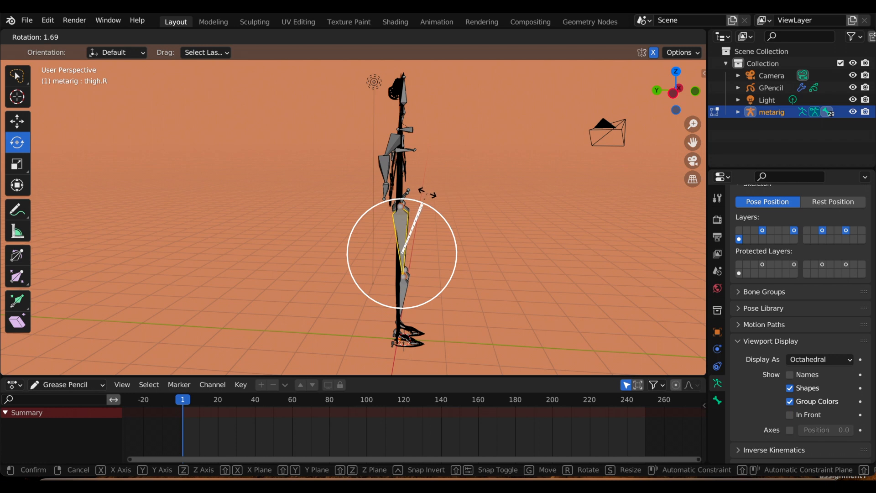
pyautogui.moveTo(430, 200)
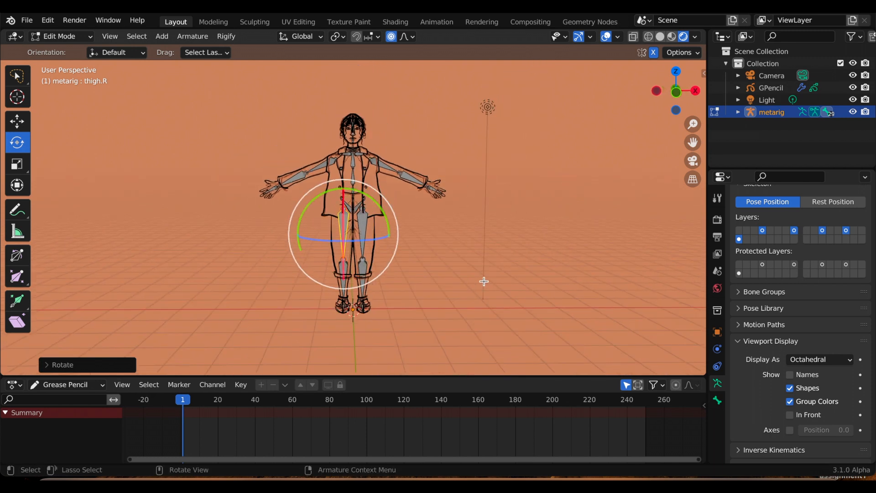
pyautogui.press('Tab')
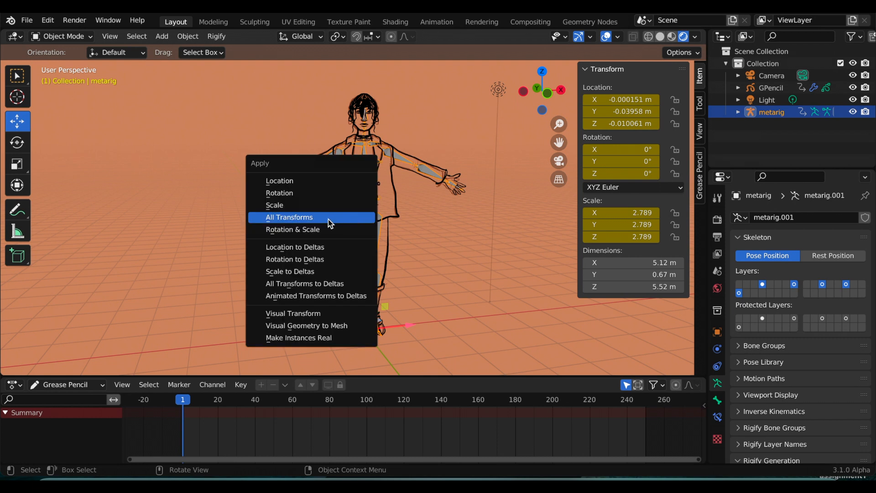
# Apply all transforms to the metarig and generate the Rigify control rig from it
pyautogui.click(290, 217)
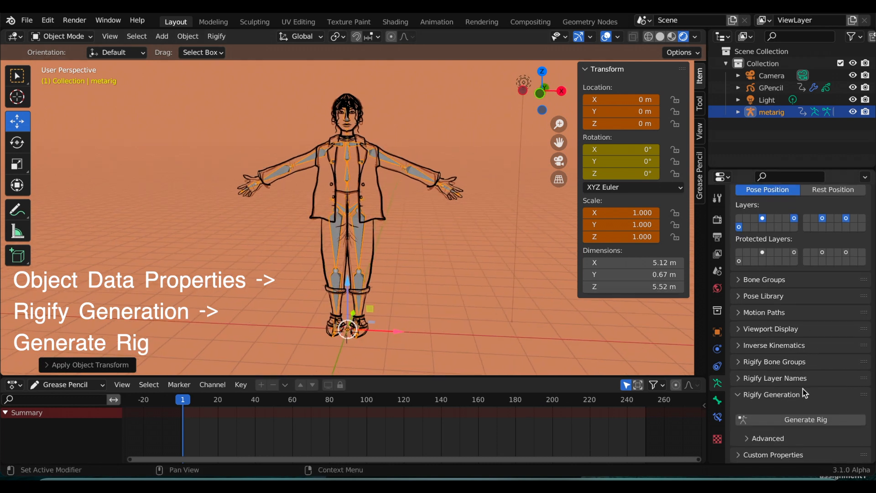
pyautogui.click(806, 420)
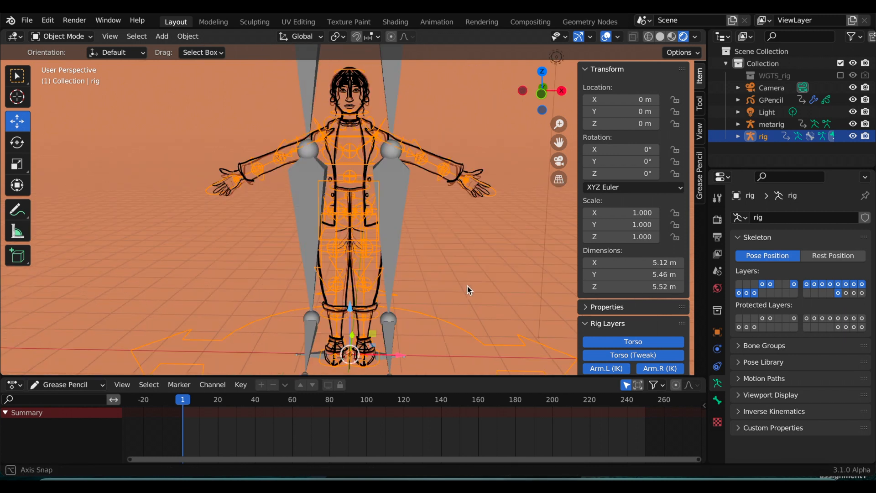
# Hide the metarig, delete the GPencil character's Mirror modifier, and add the rig to the selection
pyautogui.click(853, 124)
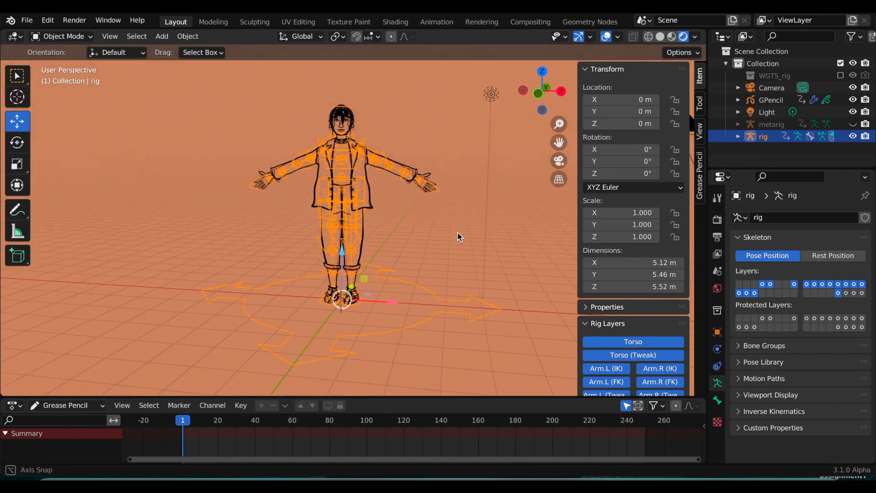
pyautogui.click(771, 99)
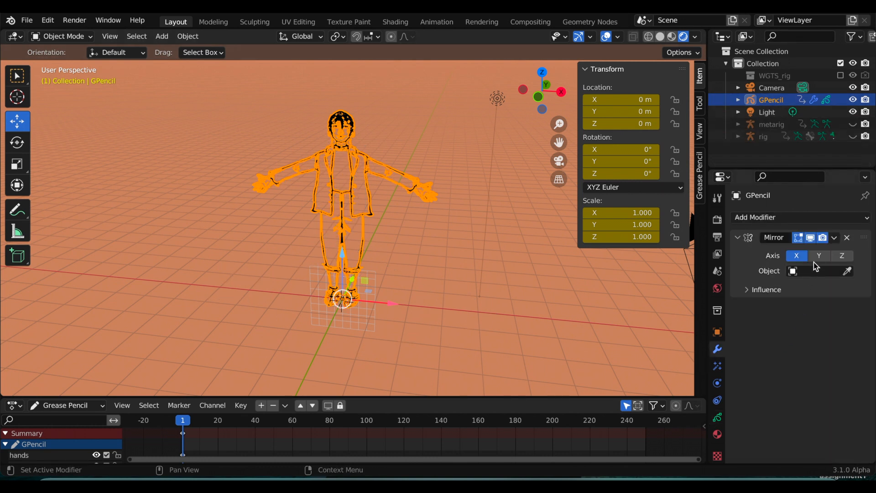
pyautogui.click(834, 238)
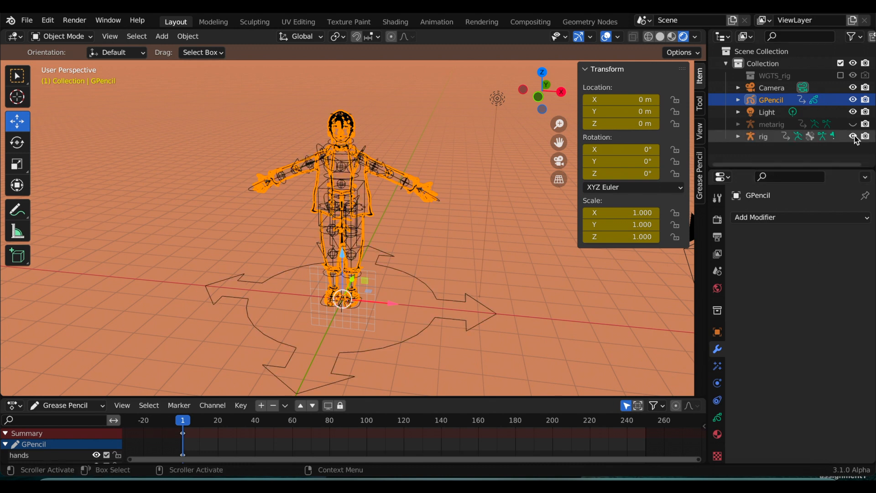
pyautogui.click(762, 136)
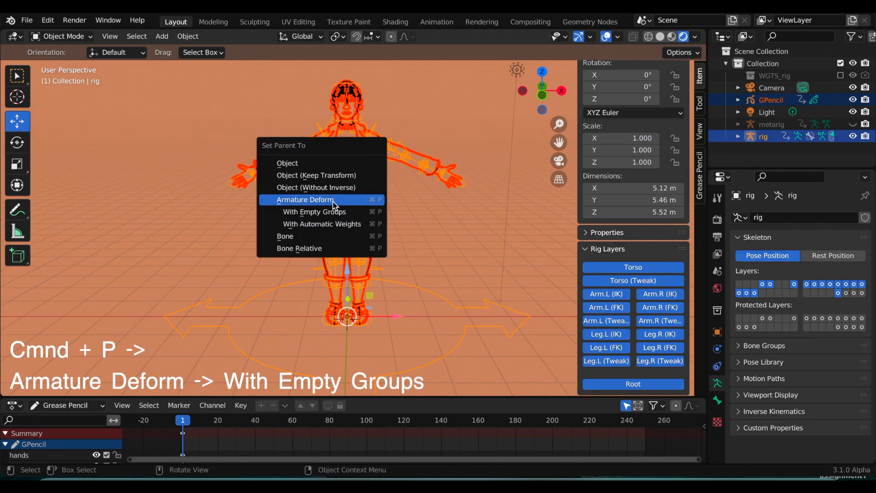
# Parent the GPencil character to the rig with Armature Deform using empty vertex groups
pyautogui.click(313, 211)
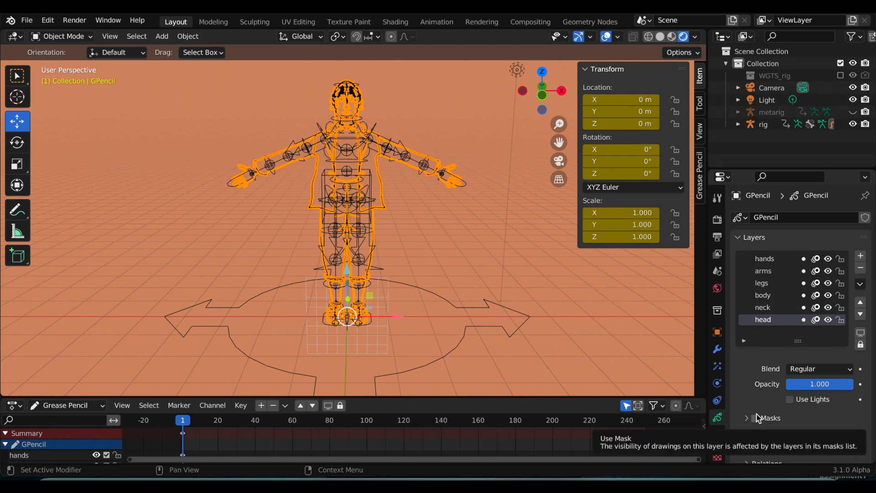
# Scroll the Object Data properties down past Onion Skinning to the Vertex Groups panel
pyautogui.scroll(-3)
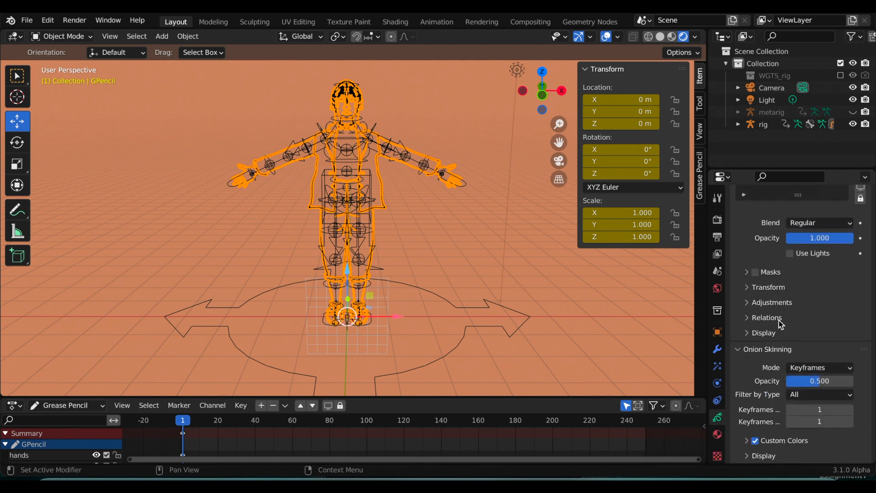
pyautogui.scroll(-3)
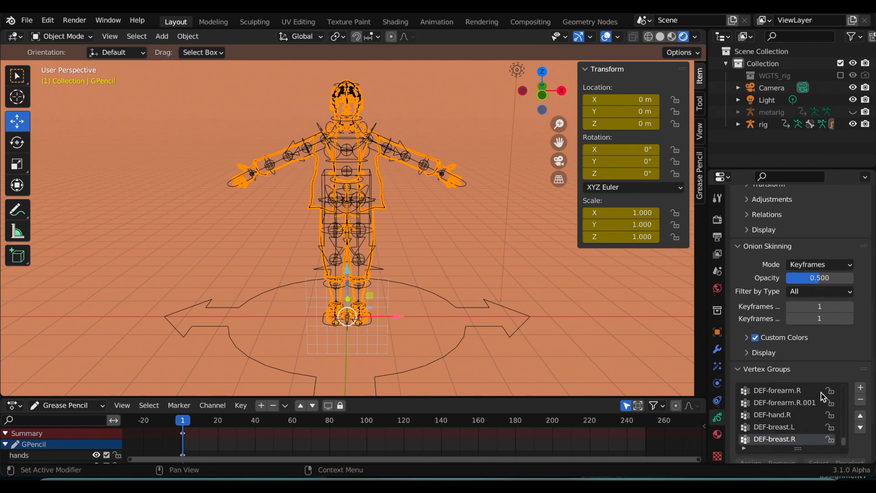
pyautogui.scroll(-3)
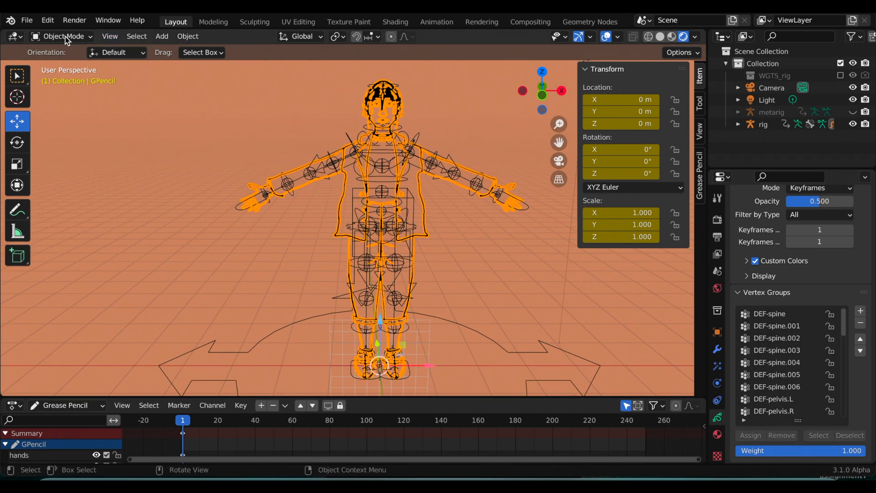
# Switch the character into Weight Paint mode with the body layer and save the file
pyautogui.click(63, 36)
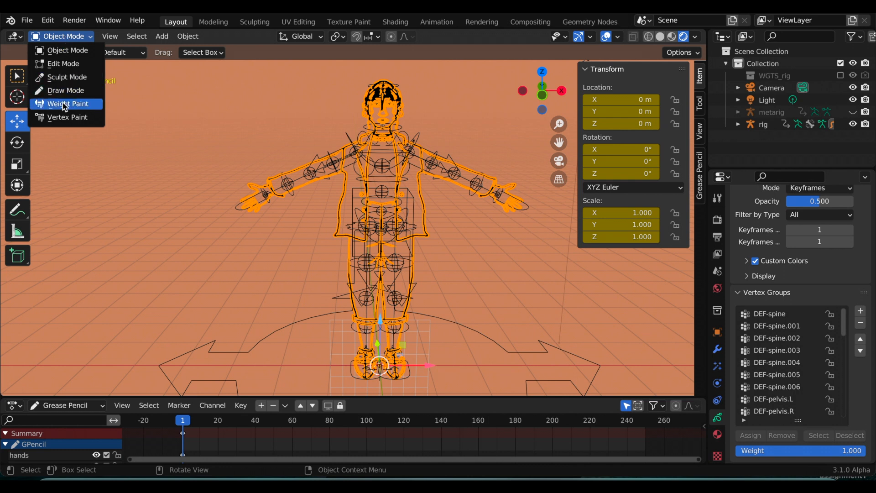
pyautogui.click(67, 103)
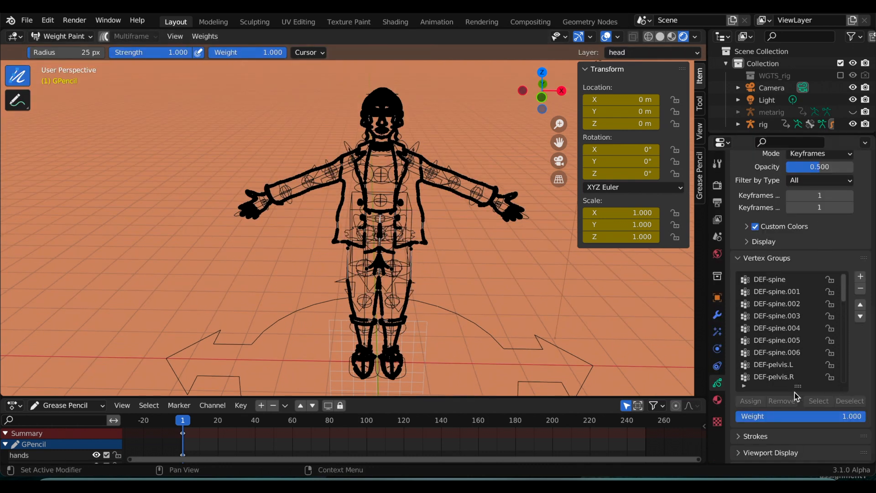
pyautogui.scroll(-3)
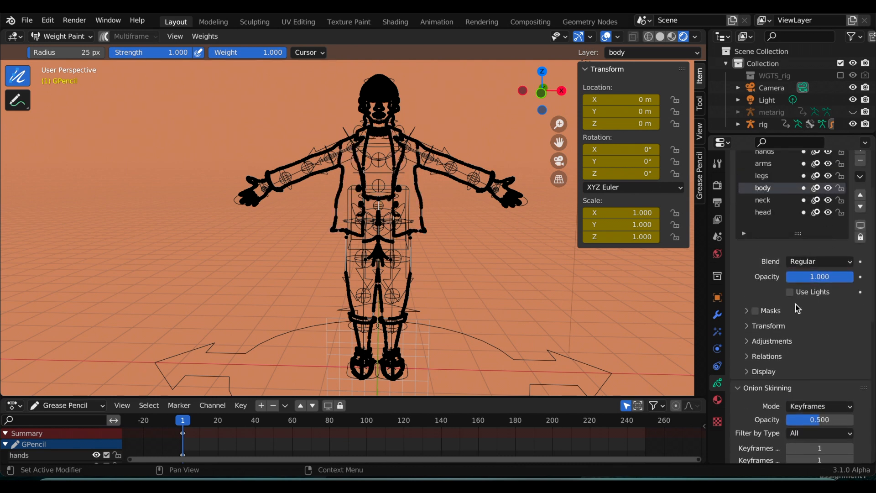
pyautogui.scroll(-3)
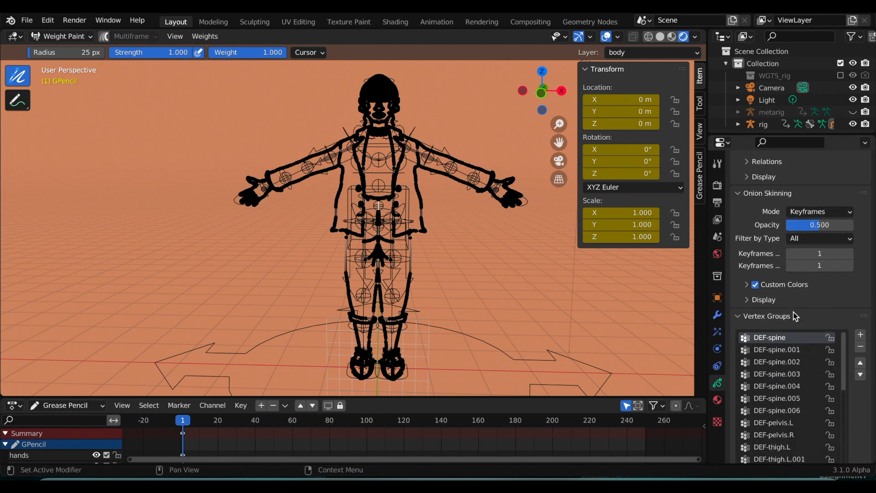
pyautogui.press('ctrl+s')
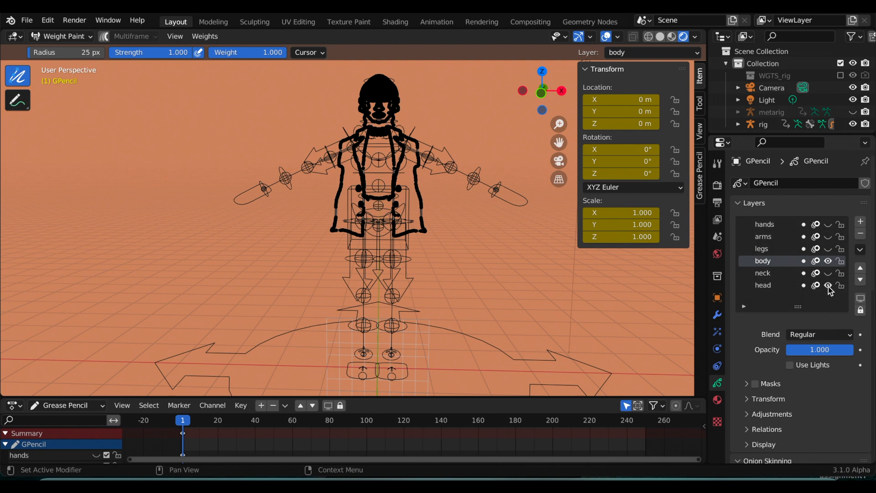
# Hide the head layer so only the body torso strokes remain editable
pyautogui.click(828, 285)
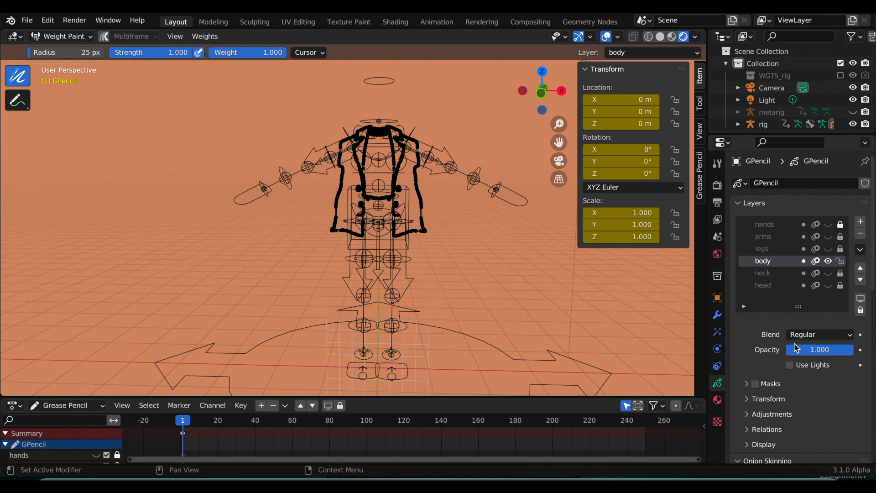
pyautogui.scroll(-3)
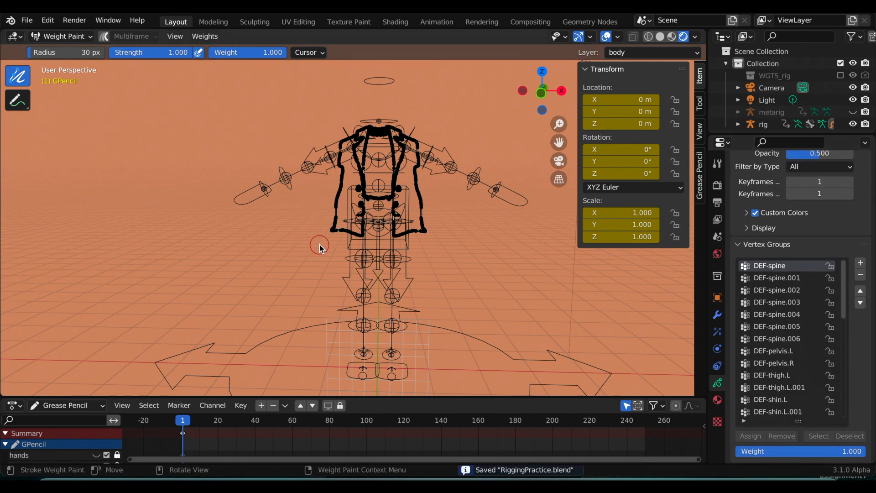
pyautogui.moveTo(323, 231)
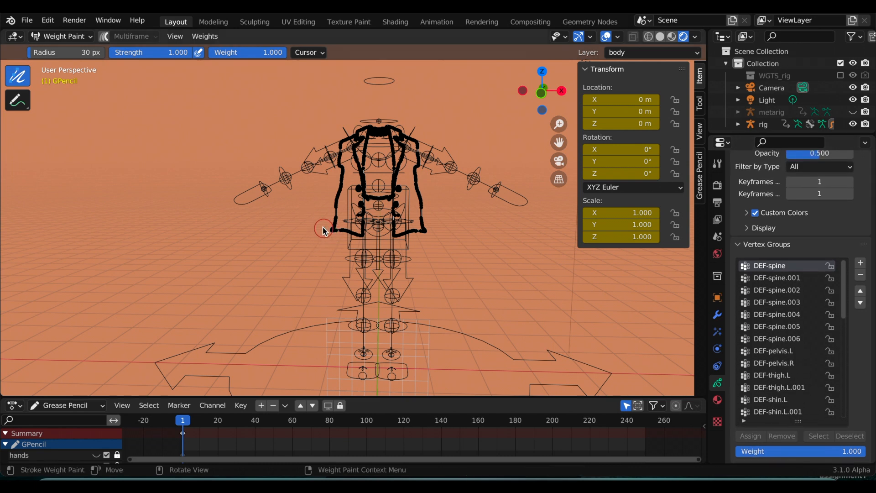
# Paint torso and chest weights for the DEF-spine.001, .002 and .003 vertex groups
pyautogui.click(325, 229)
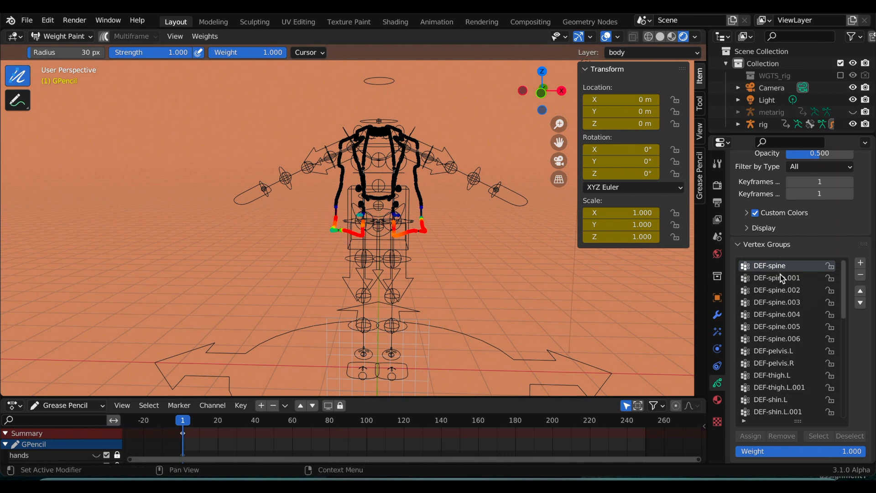
pyautogui.click(776, 278)
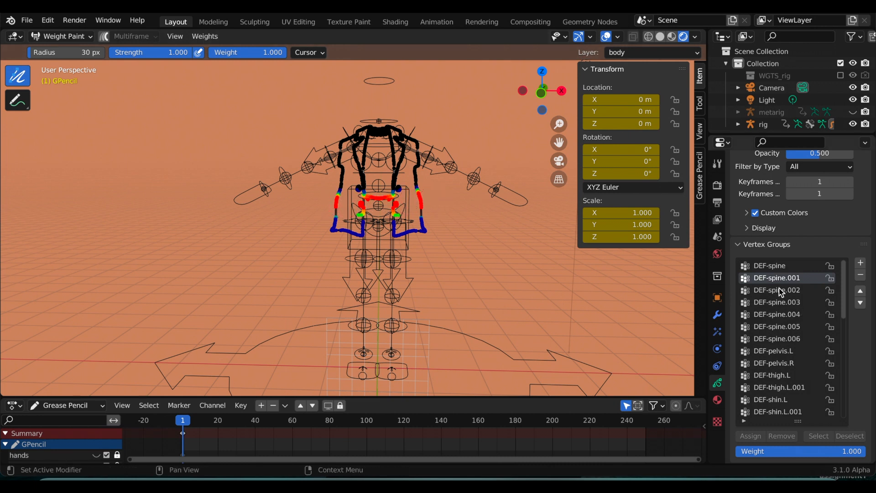
pyautogui.click(776, 290)
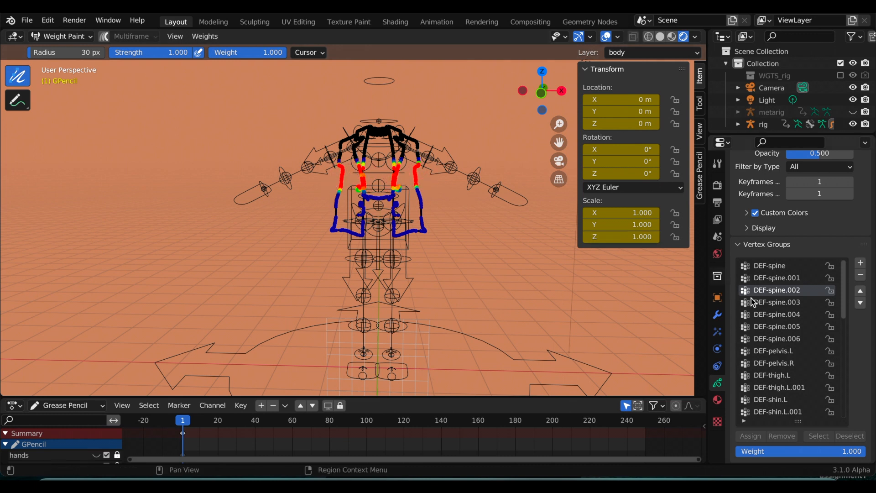
pyautogui.click(776, 303)
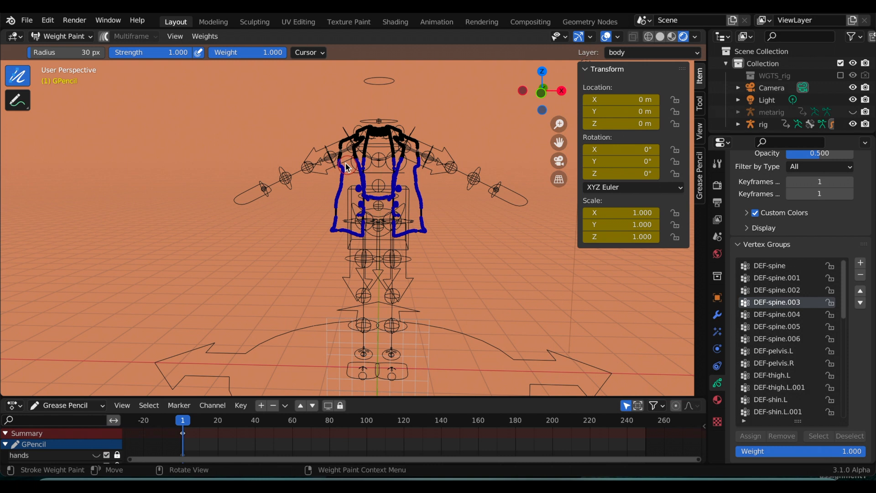
pyautogui.click(347, 166)
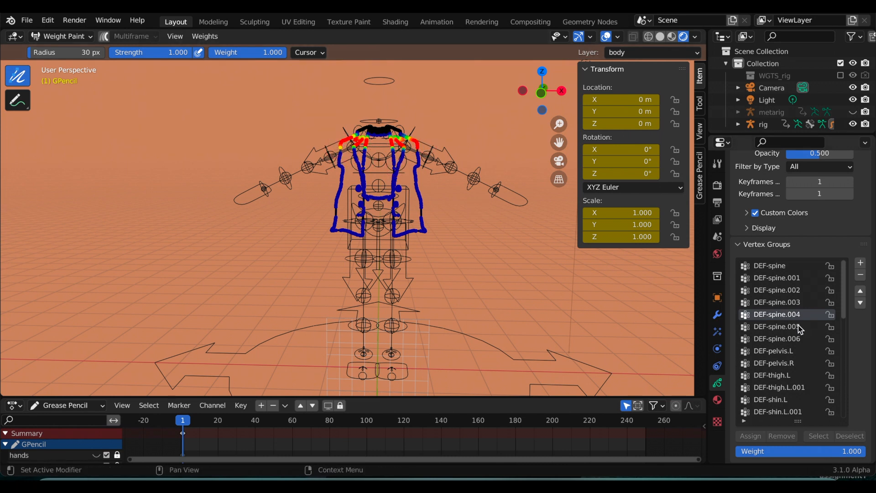
# Weight the upper chest for DEF-spine.005, then move to the DEF-pelvis.L group for the legs
pyautogui.click(777, 327)
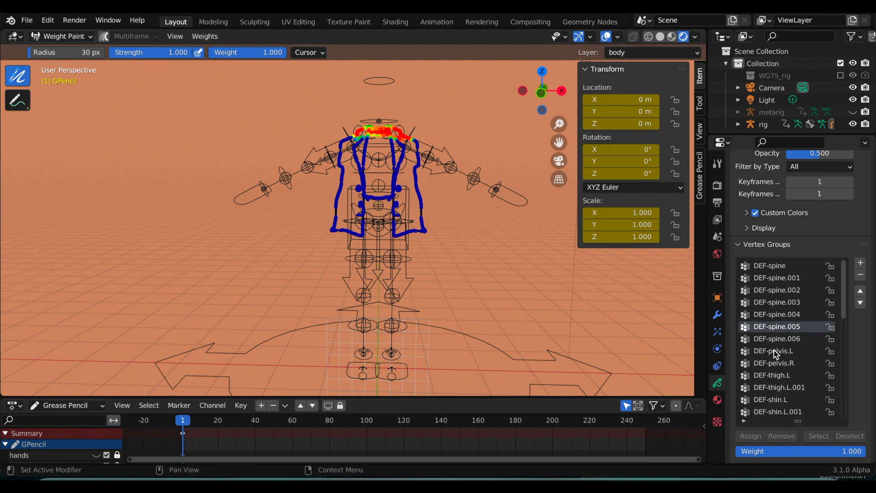
pyautogui.click(651, 52)
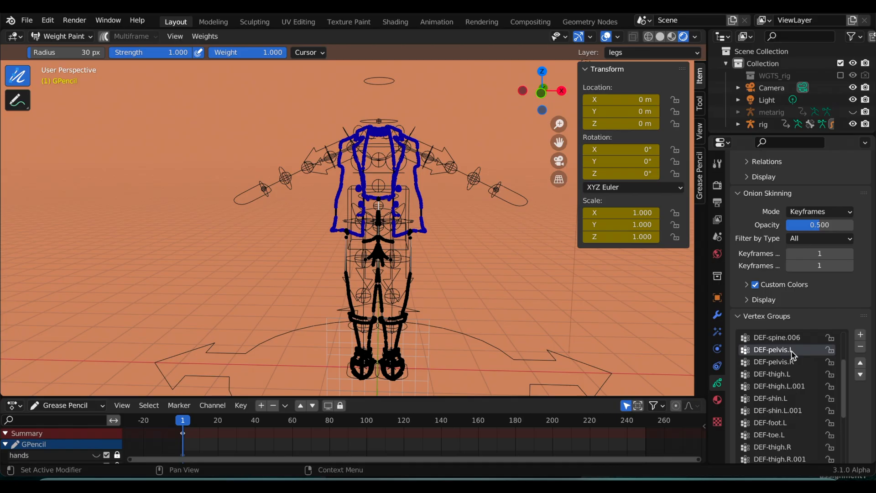
pyautogui.moveTo(369, 214)
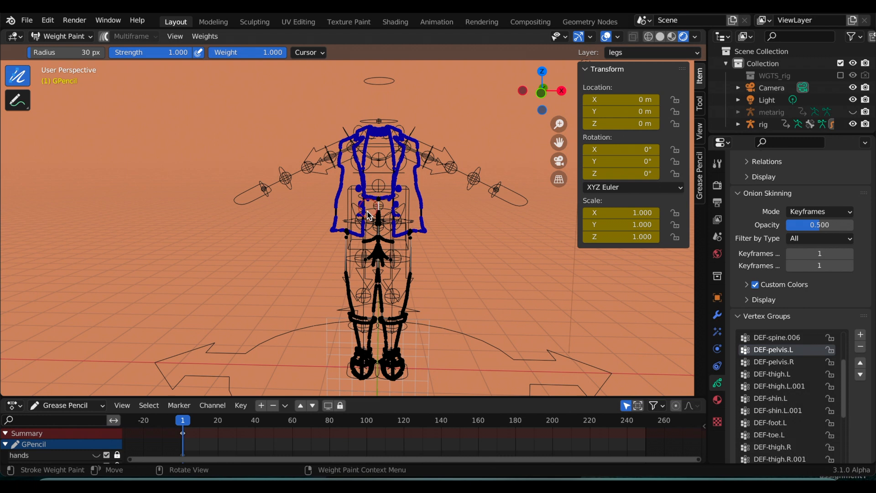
pyautogui.moveTo(400, 218)
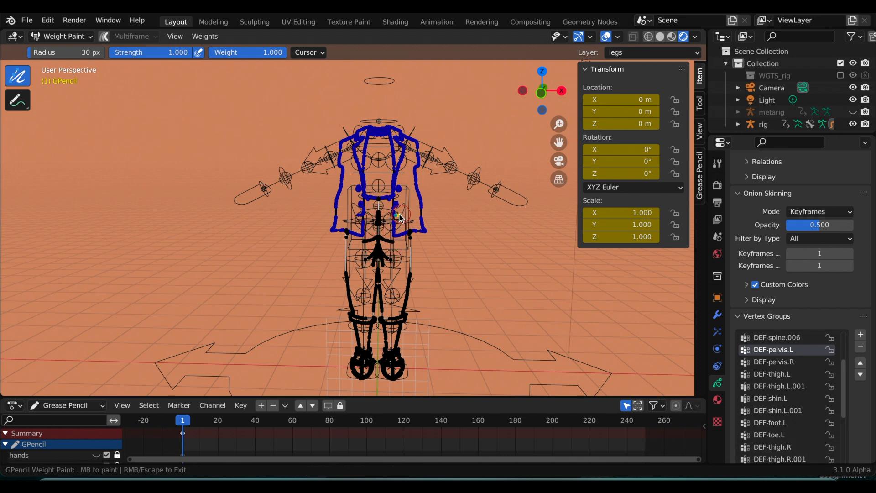
# Paint hip weights for DEF-pelvis.L and DEF-pelvis.R and weight the left foot strokes
pyautogui.click(398, 224)
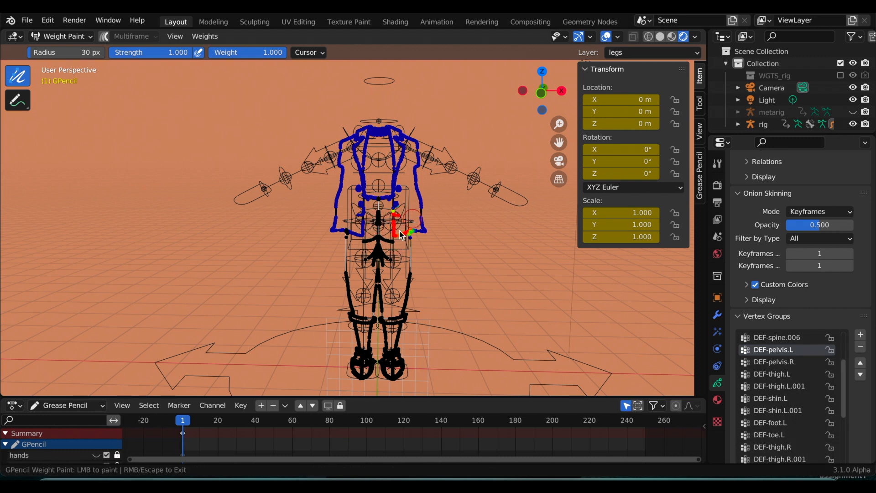
pyautogui.moveTo(430, 223)
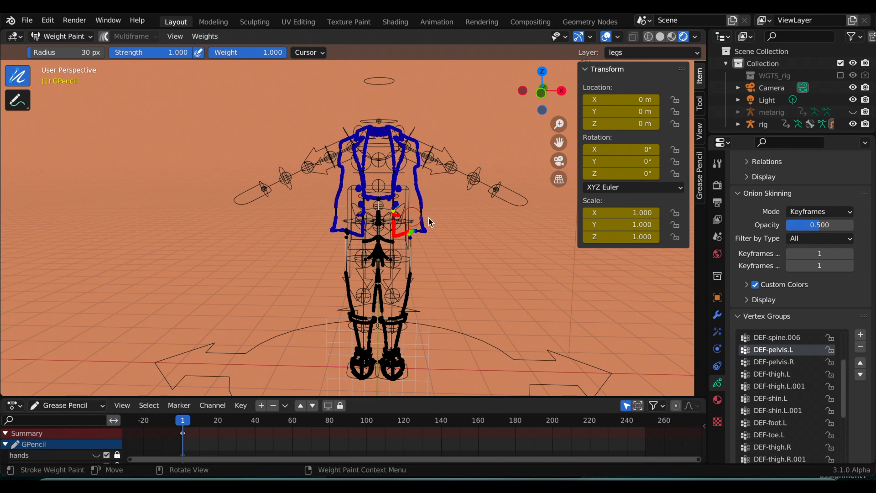
pyautogui.click(775, 362)
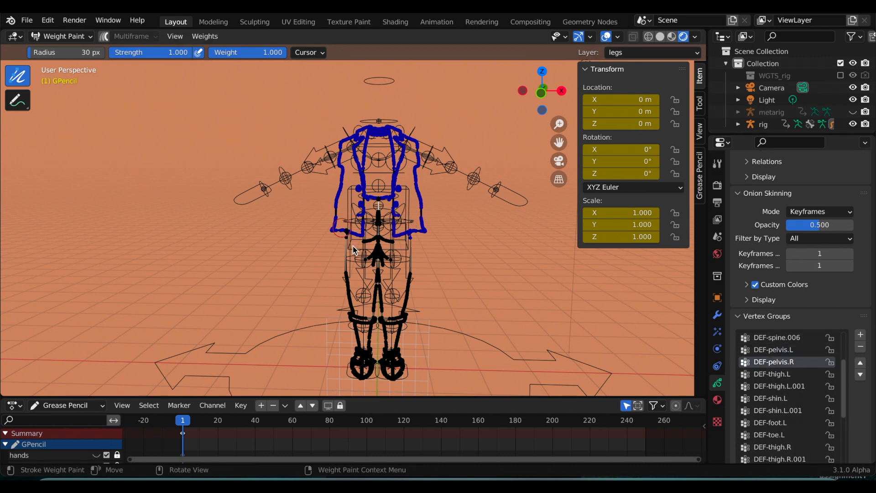
pyautogui.click(366, 226)
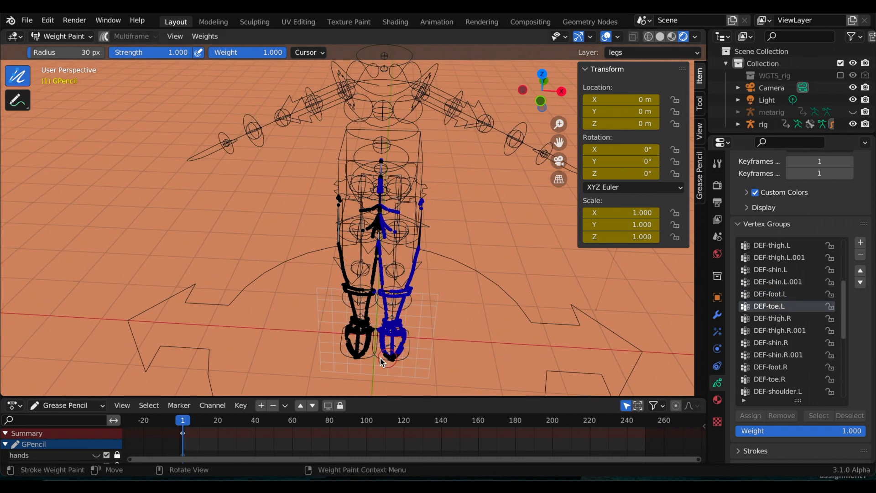
pyautogui.click(392, 357)
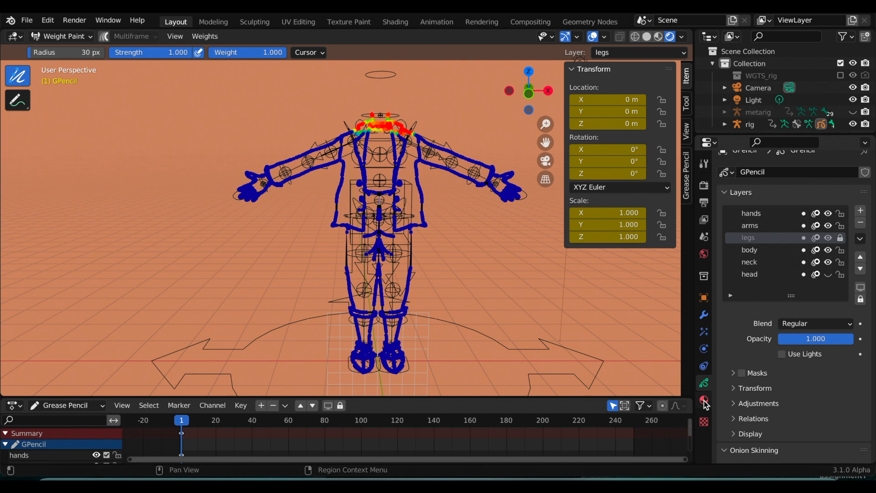
# Paint full DEF-spine.006 weight over the neck and head strokes
pyautogui.scroll(-3)
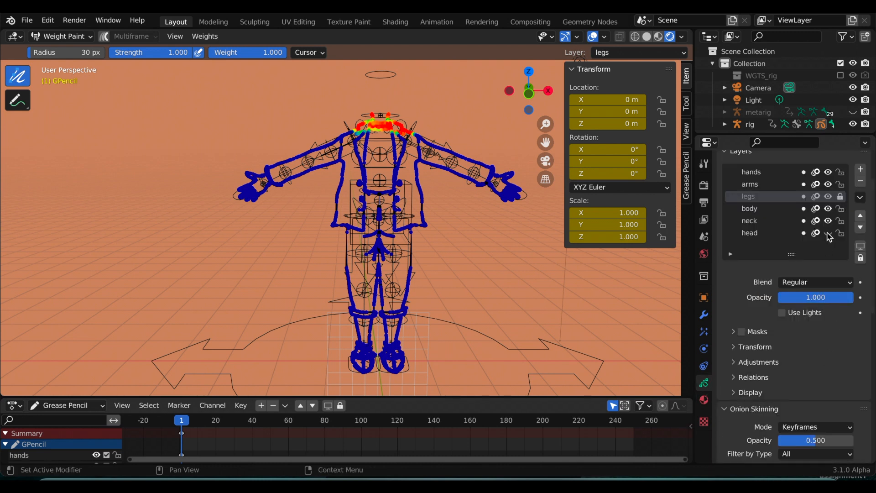
pyautogui.scroll(-3)
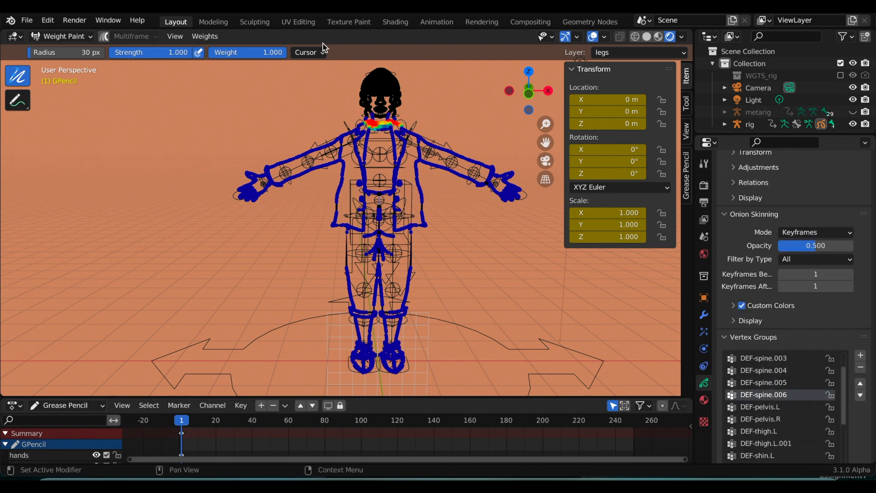
pyautogui.moveTo(364, 115)
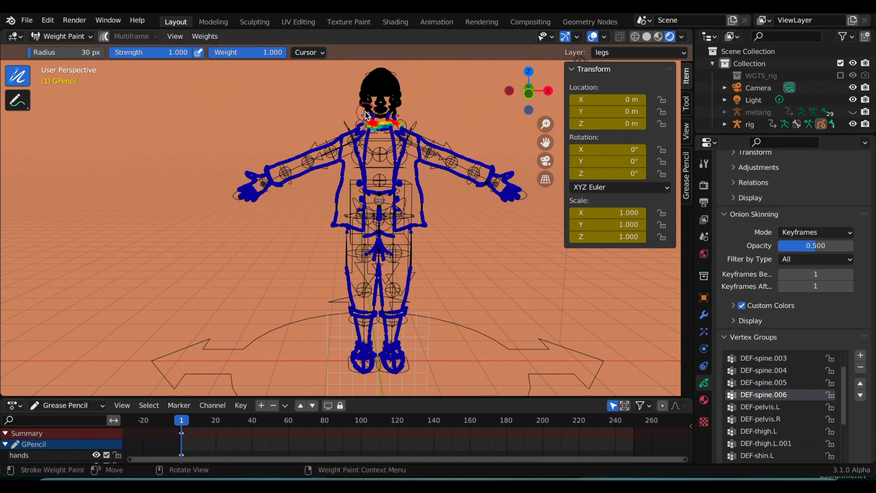
pyautogui.click(361, 106)
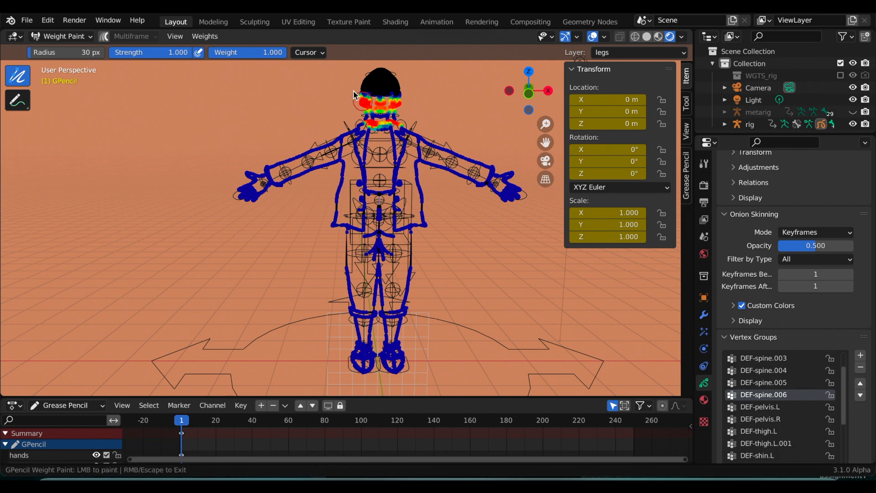
pyautogui.click(386, 87)
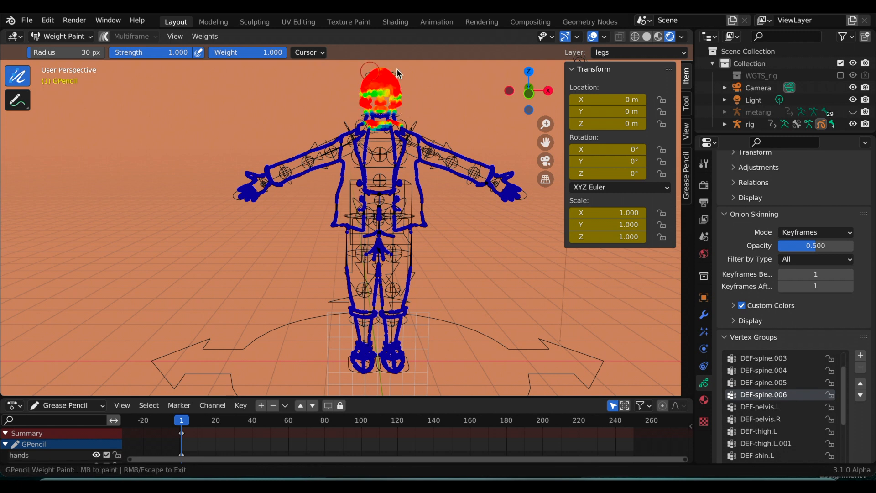
pyautogui.moveTo(402, 78)
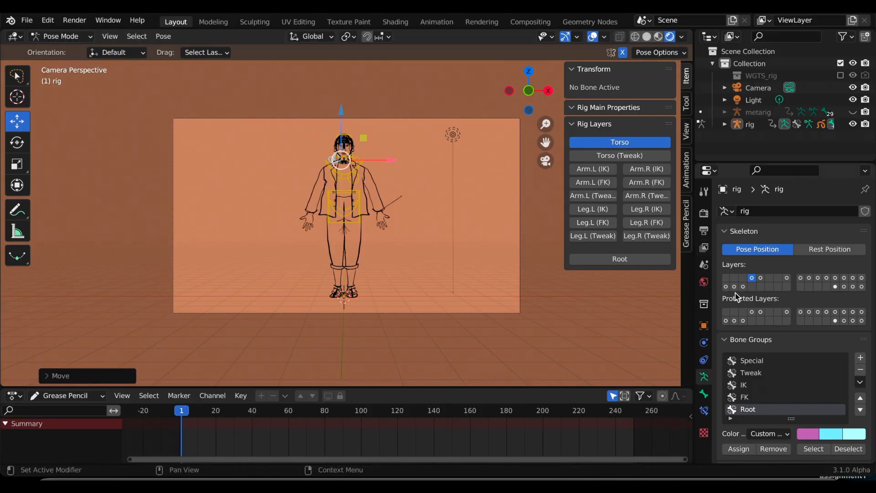
# Show the Arm.L tweak controls and toggle between Pose and Rest Position to check the arm deformation
pyautogui.click(646, 208)
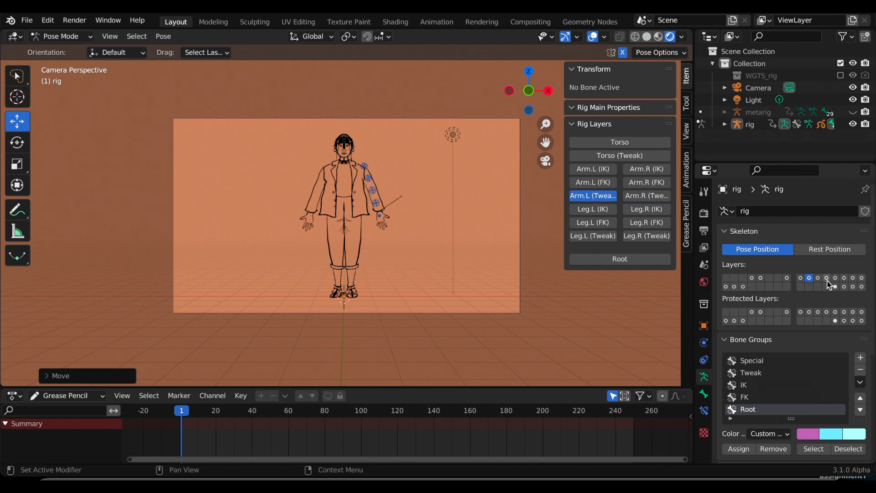
pyautogui.click(830, 248)
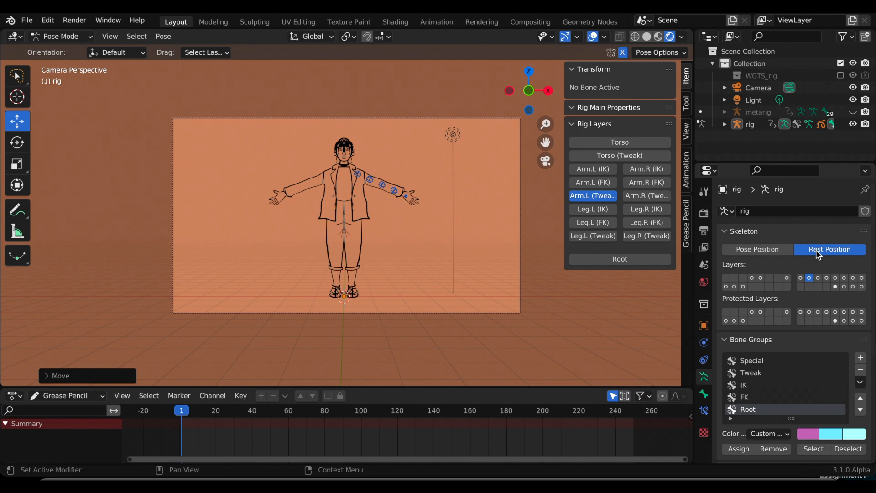
pyautogui.click(758, 249)
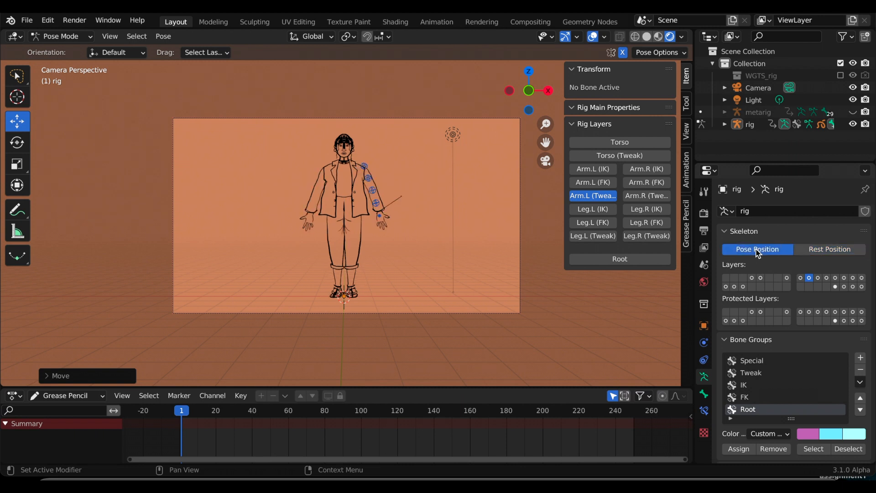
pyautogui.click(830, 249)
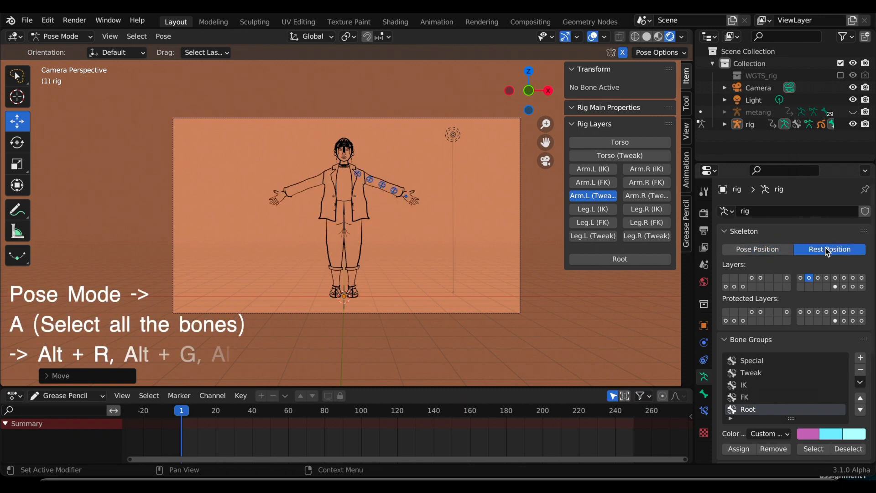
pyautogui.click(758, 250)
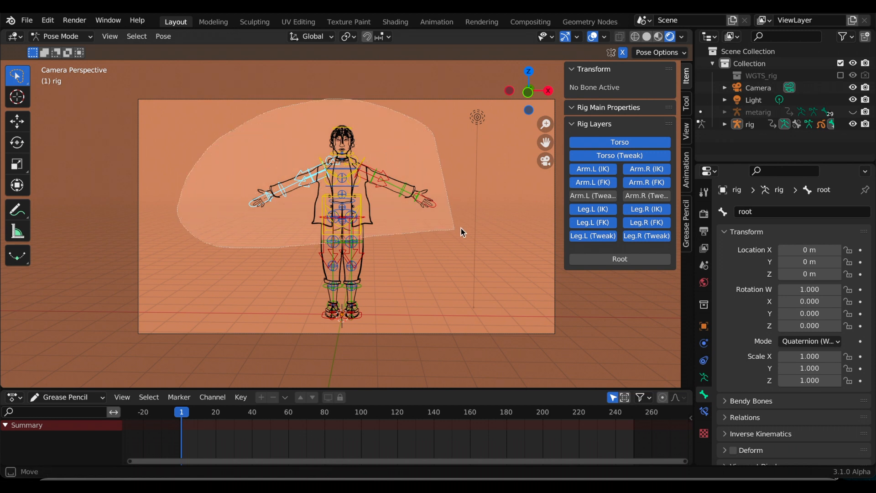
# Select all of the rig's bones so the starting pose can be keyed at frame 1
pyautogui.click(16, 121)
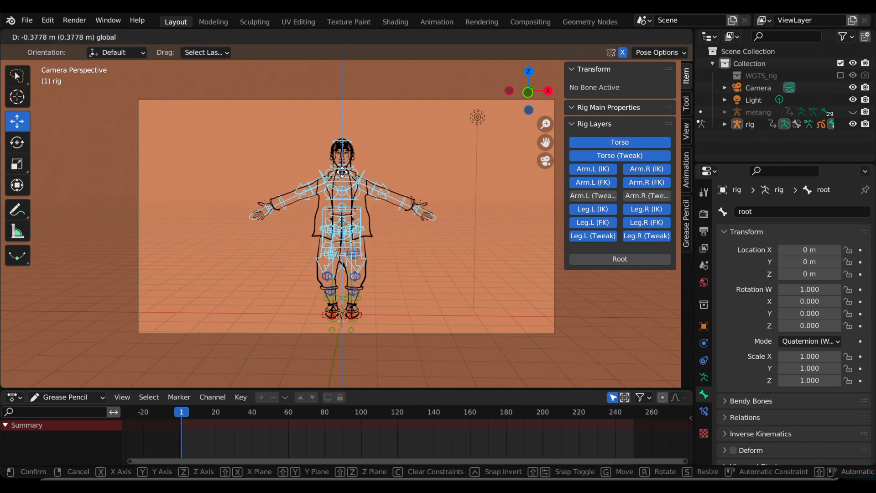
pyautogui.moveTo(340, 195)
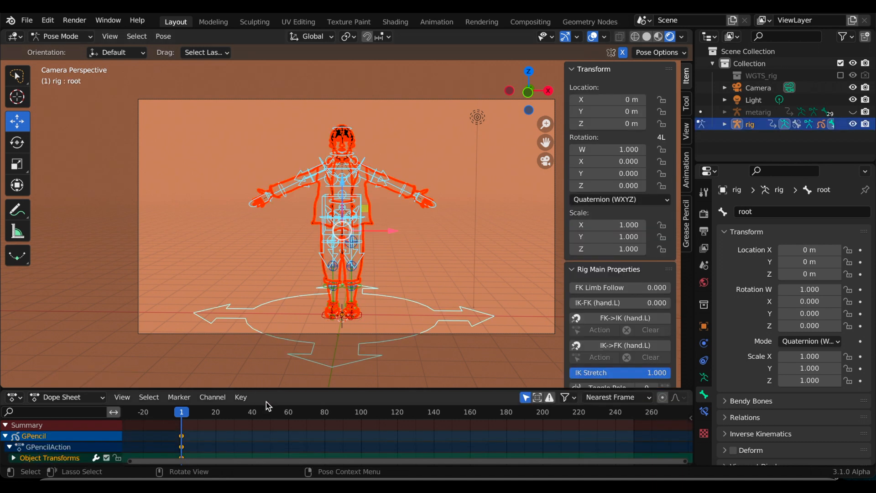
pyautogui.moveTo(193, 424)
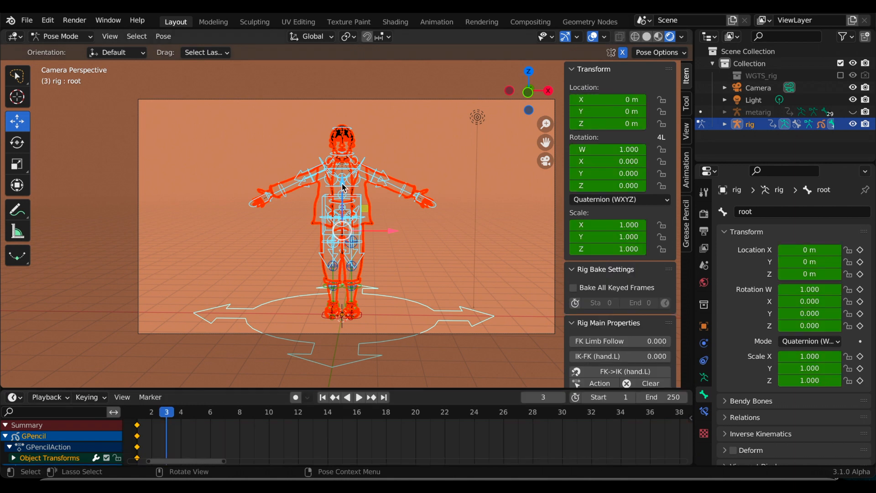
# Lower the root bone, keyframe the dipped pose, then adjust the upper spine bone toward frame 32
pyautogui.press('g')
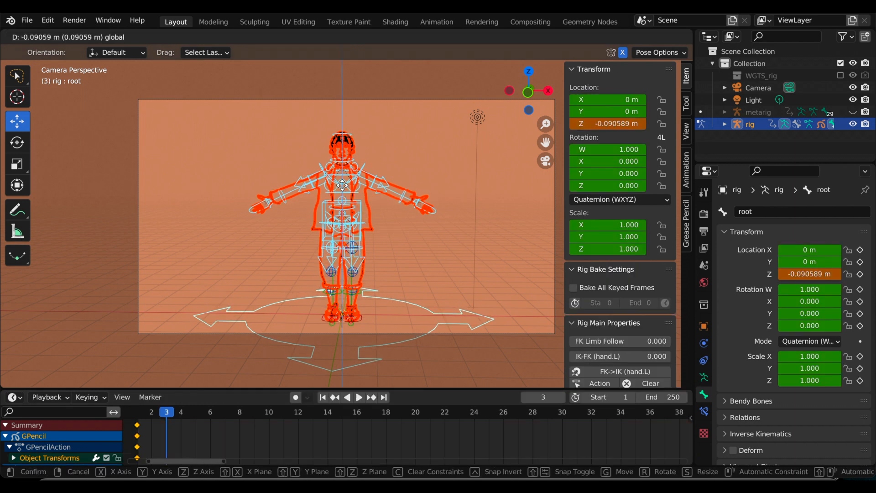
pyautogui.moveTo(341, 224)
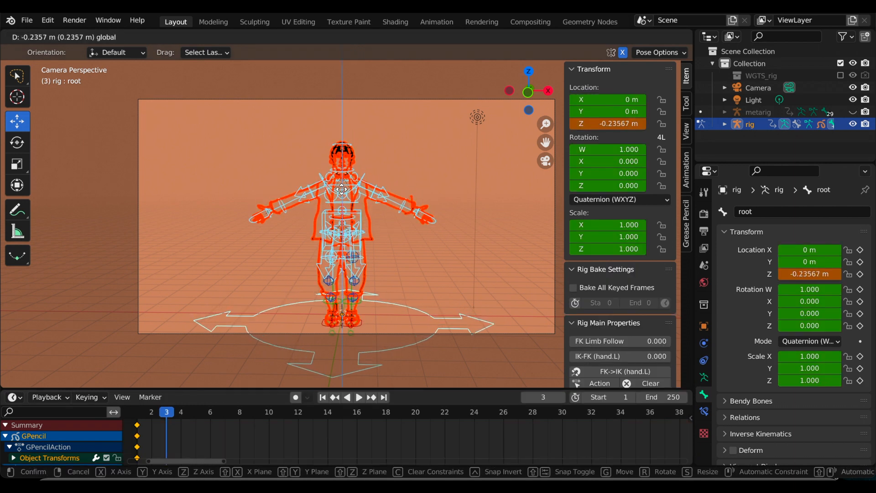
pyautogui.moveTo(341, 224)
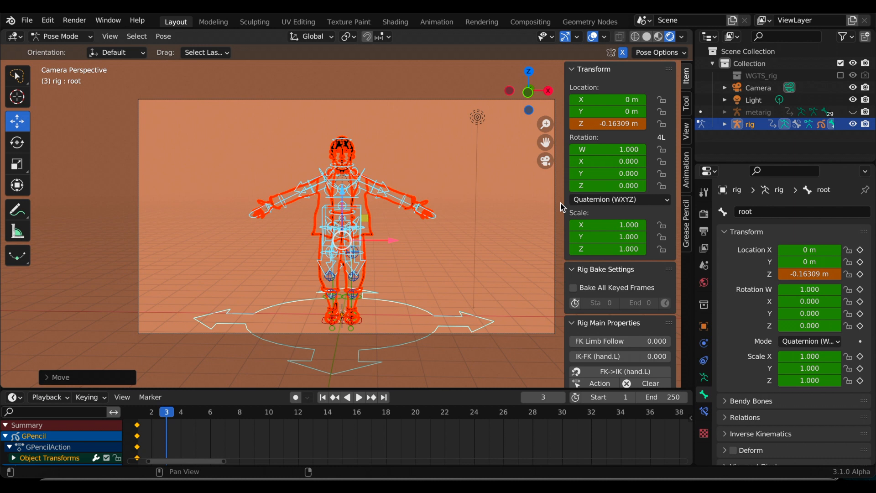
pyautogui.press('i')
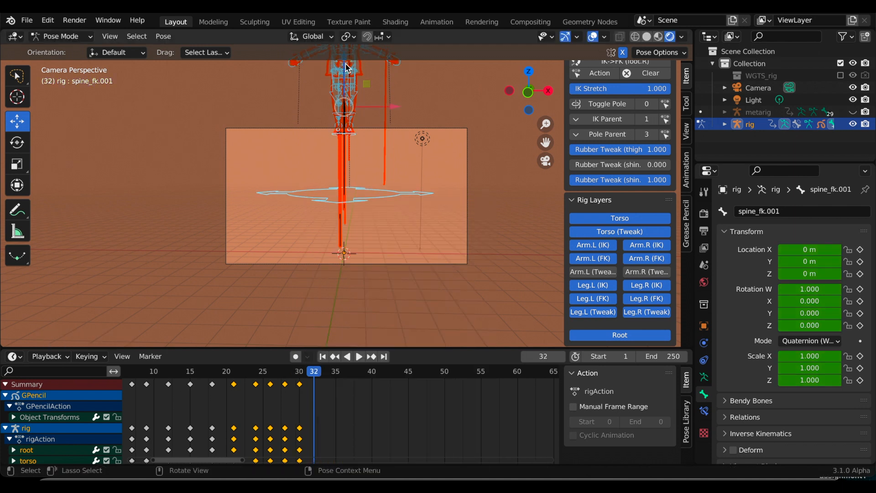
pyautogui.press('g')
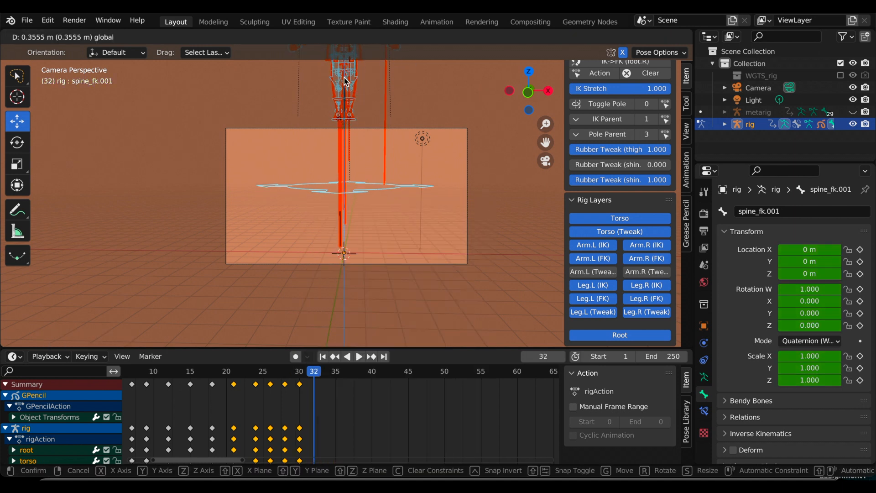